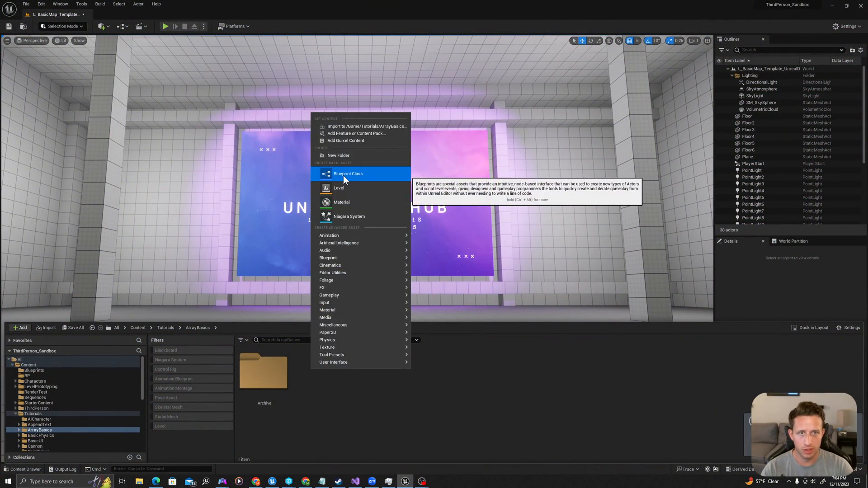
Create blueprint class BP_AddItemObject and blueprint interface BPI_AddItemToPlayer in ArrayBasics
click(347, 174)
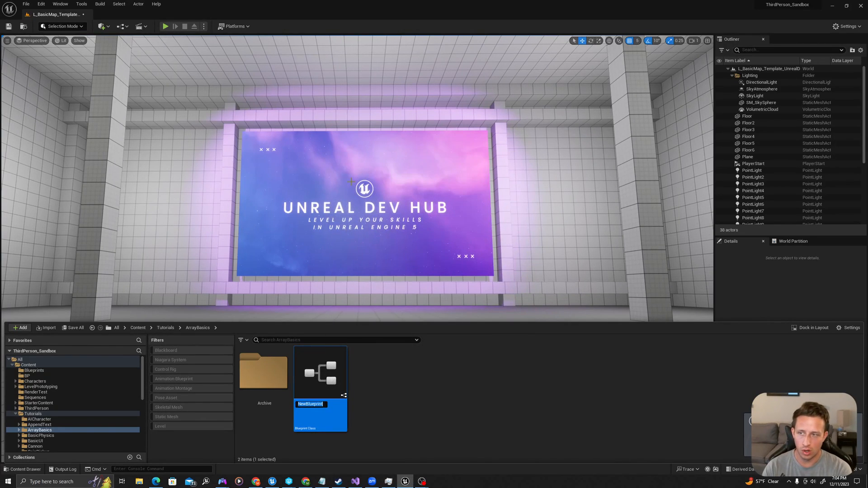
text(BP_AddItemObject)
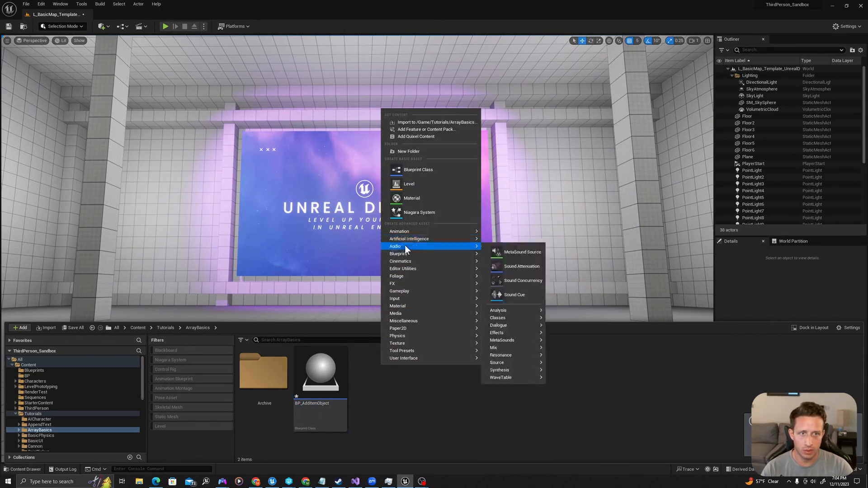
mouse_move(399, 253)
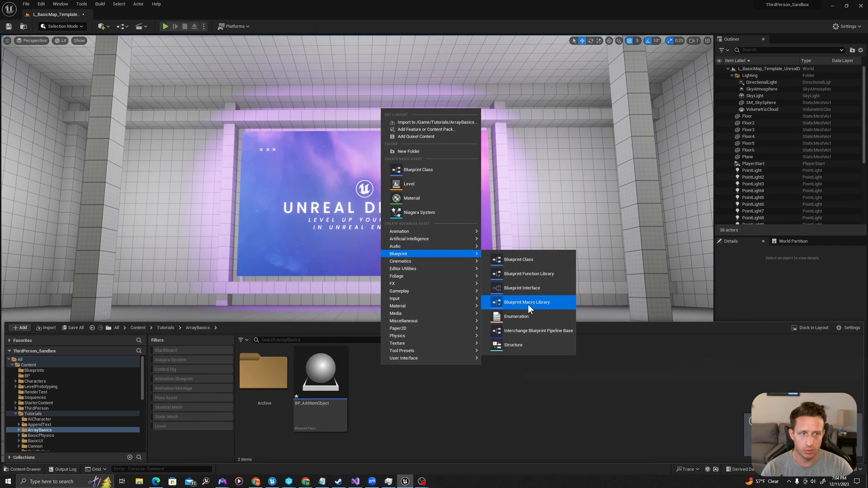
click(521, 288)
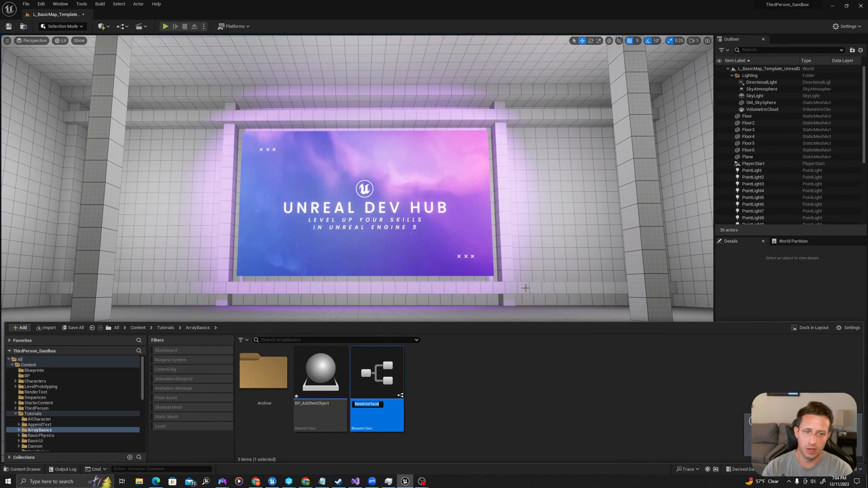
text(BPI_AddItemToPlayer)
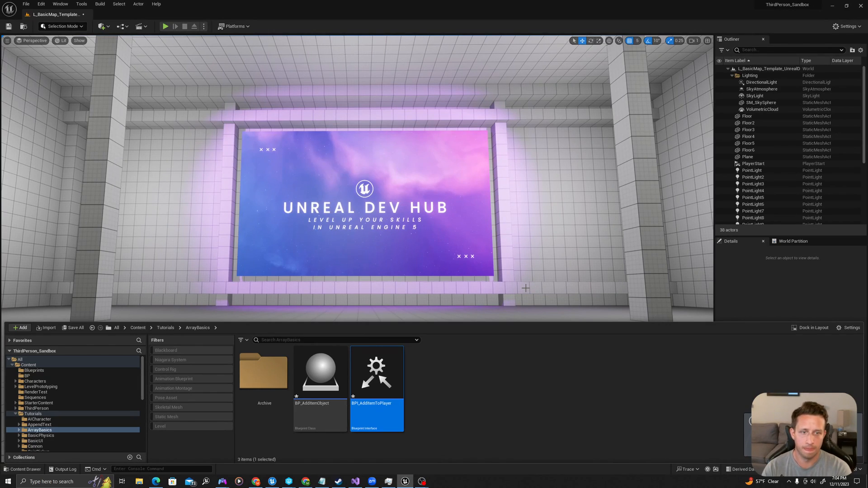
mouse_move(376, 371)
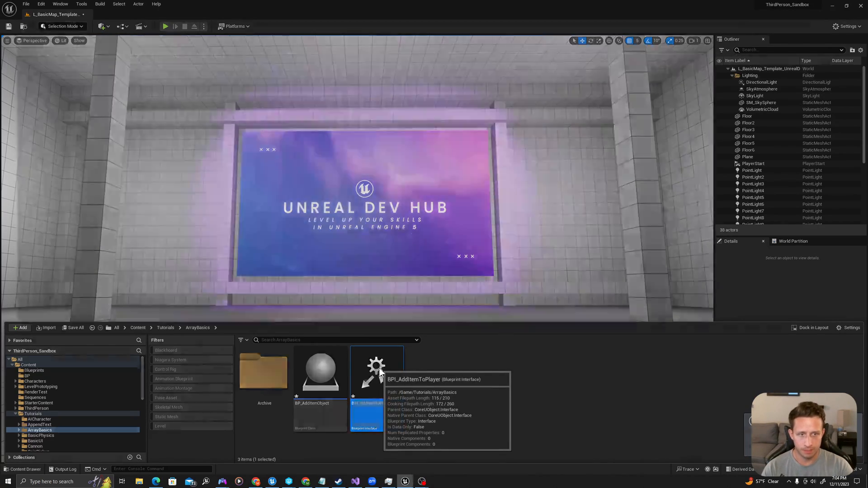
Rename the interface's NewFunction to AddItemNameToPlayer
double_click(366, 371)
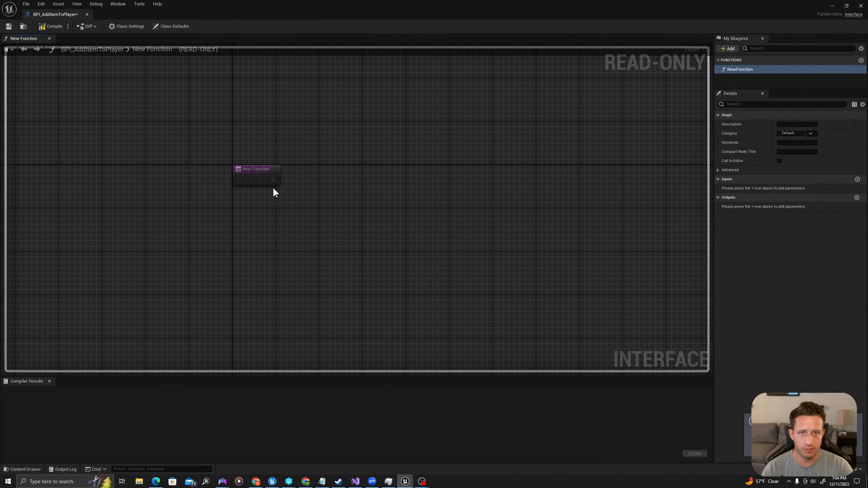
drag(256, 169, 358, 198)
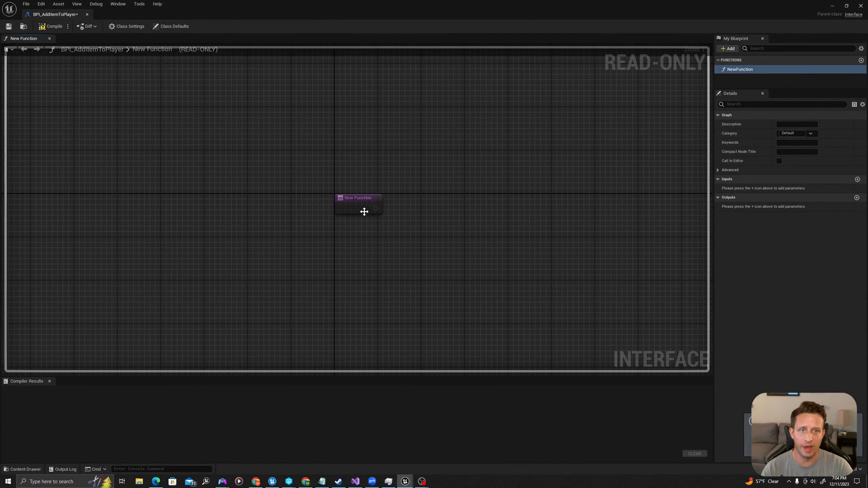
click(358, 204)
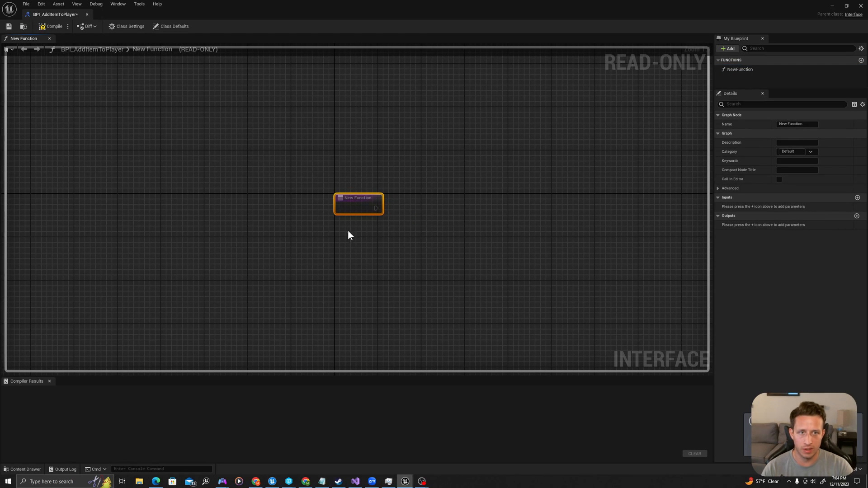
mouse_move(742, 76)
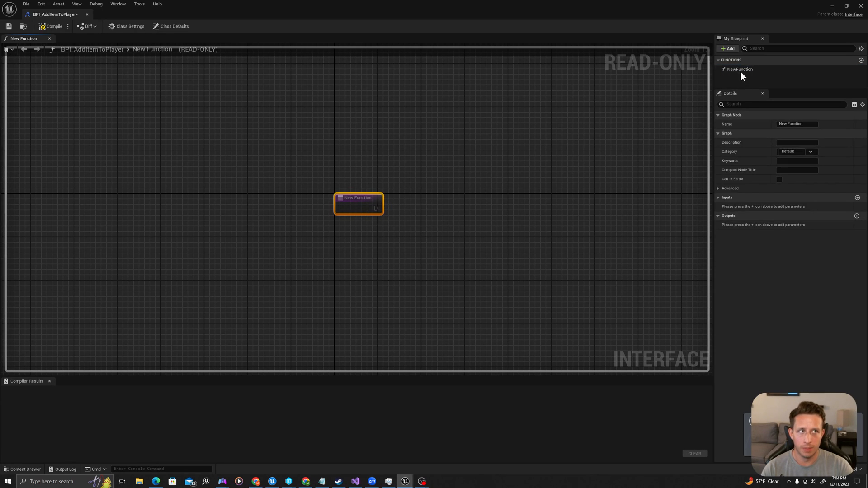
click(741, 69)
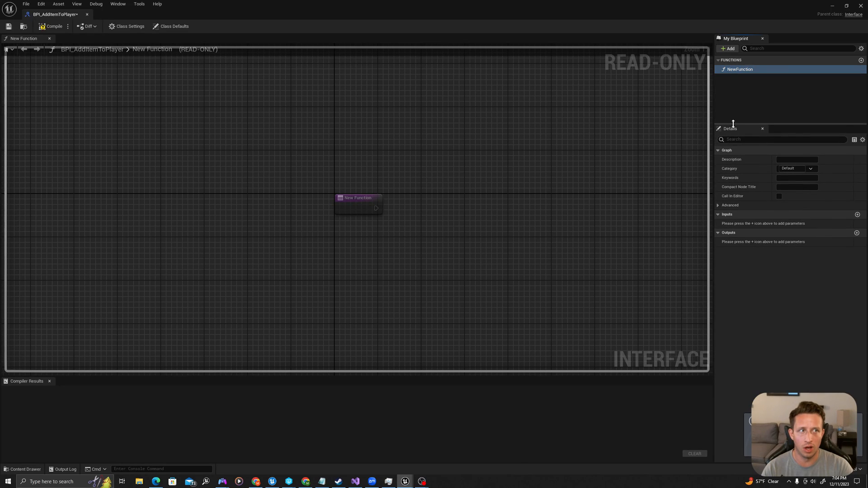
mouse_move(741, 70)
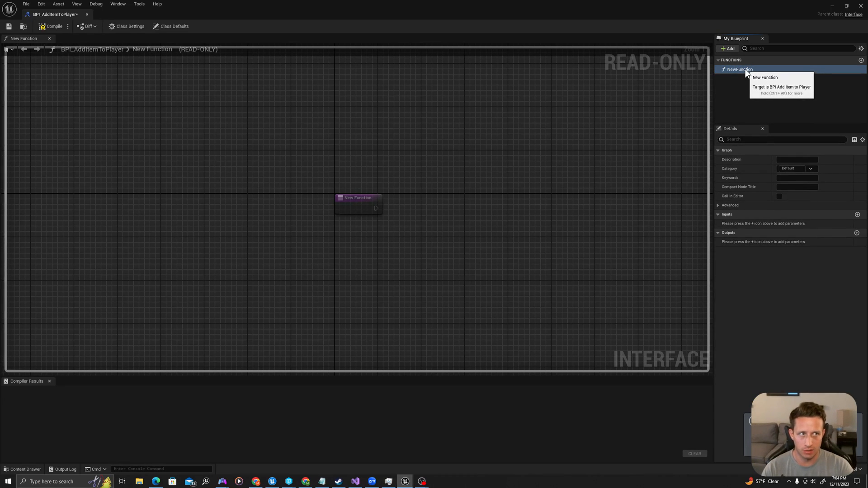
double_click(744, 70)
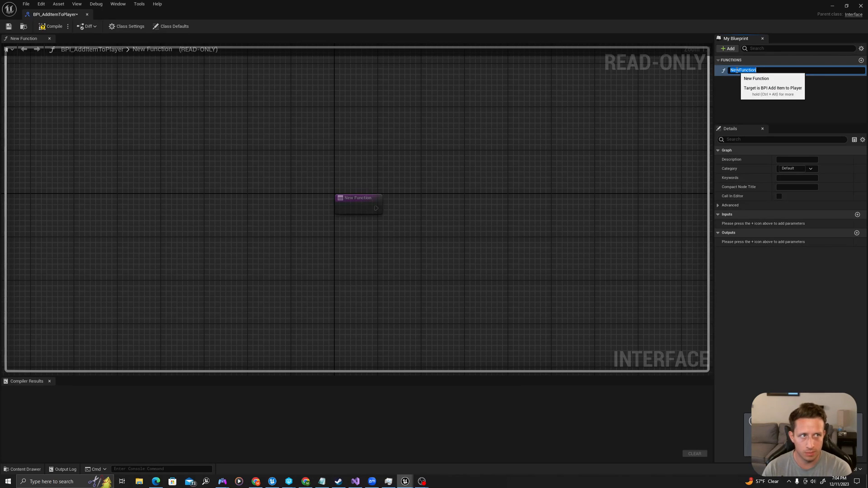
text(AddItemNameToPlayer)
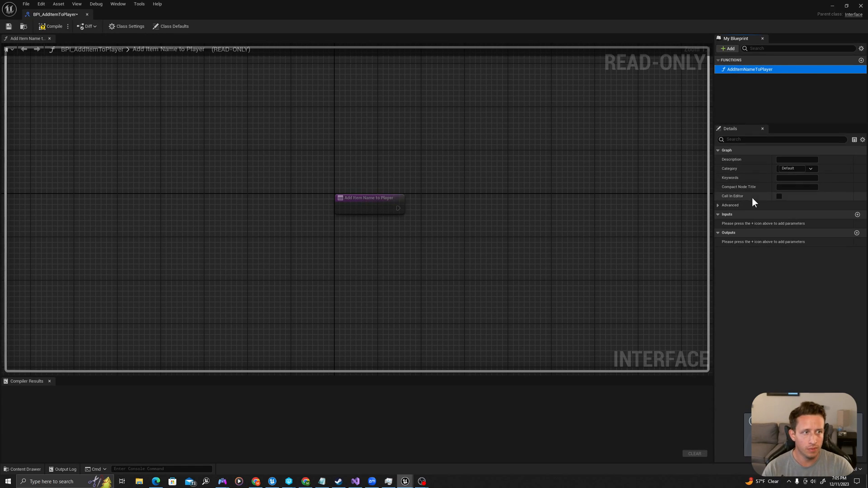
mouse_move(858, 216)
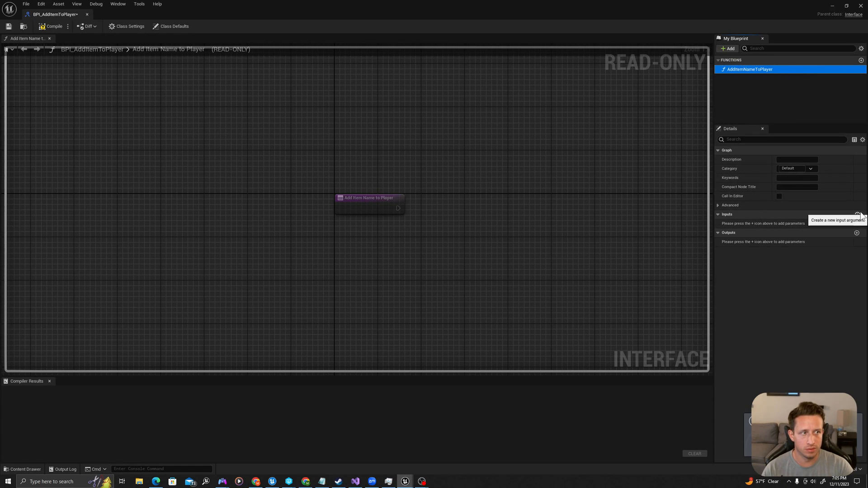
Add an ItemName input of type Name to AddItemNameToPlayer
click(856, 214)
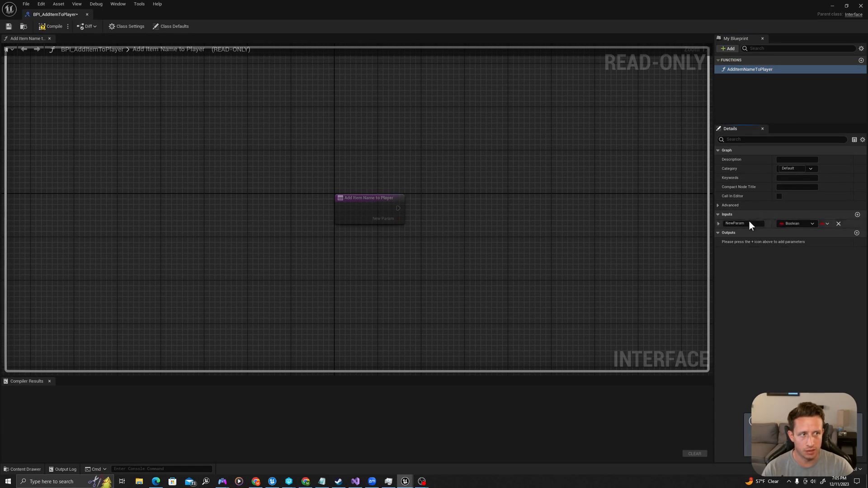
text(ItemName)
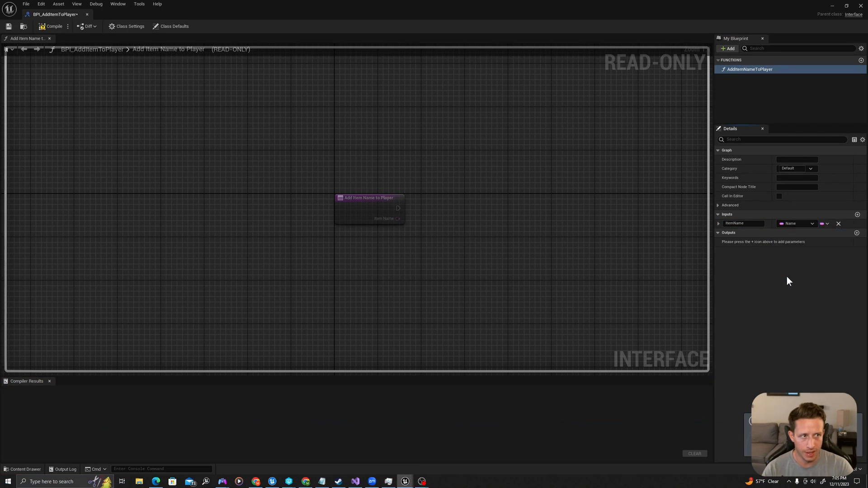
click(9, 27)
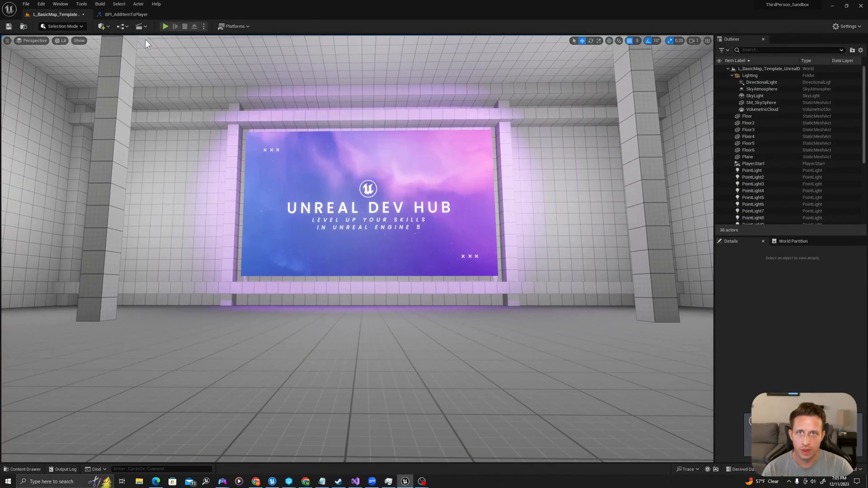
Add a TextRender to BP_AddItemObject, centred horizontally and vertically, at Location Z 150
click(22, 470)
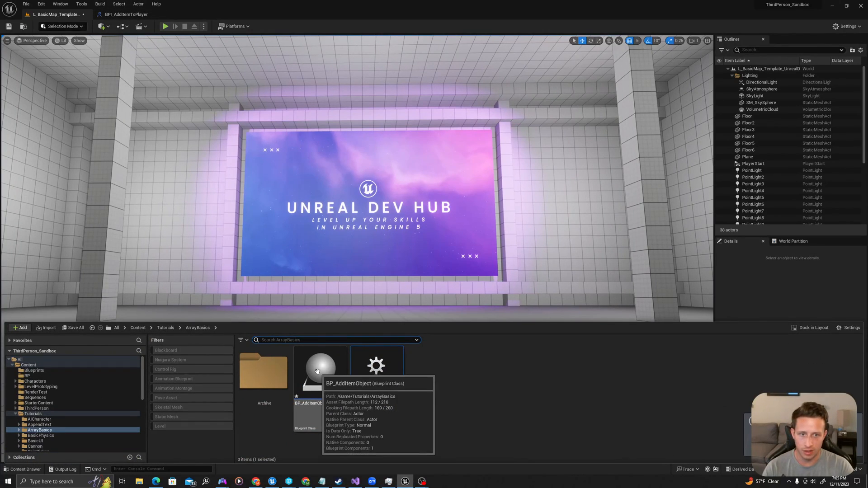
double_click(308, 368)
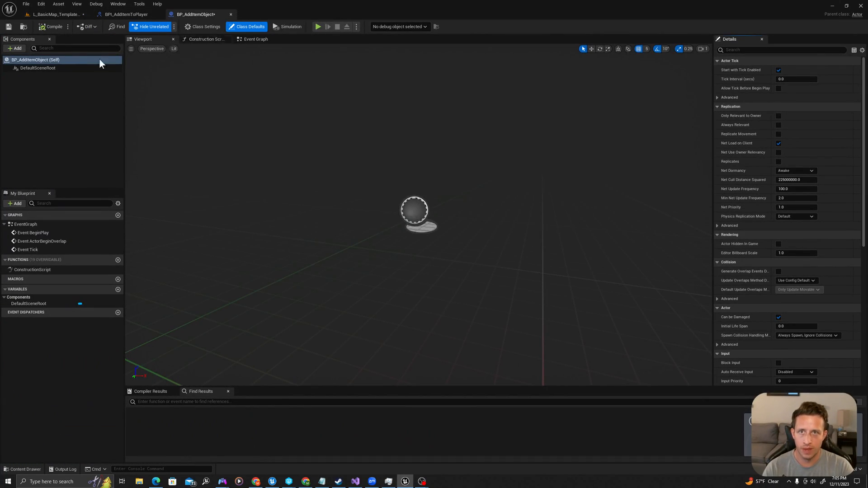
mouse_move(16, 48)
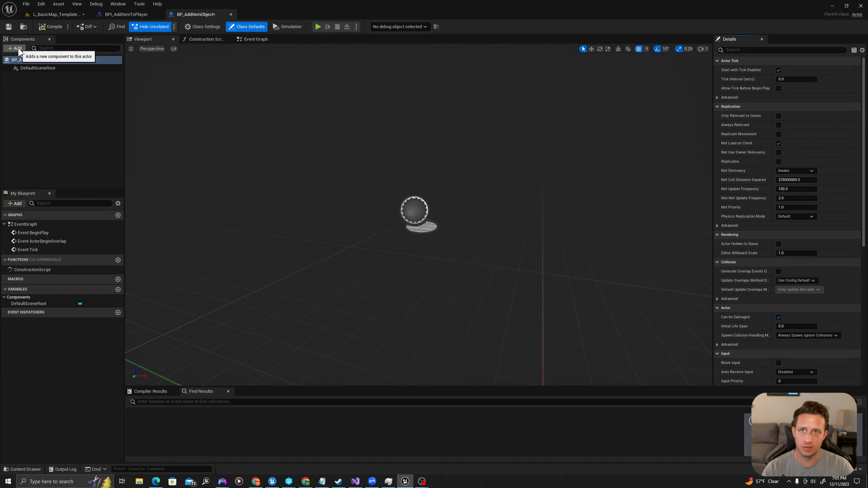
click(15, 49)
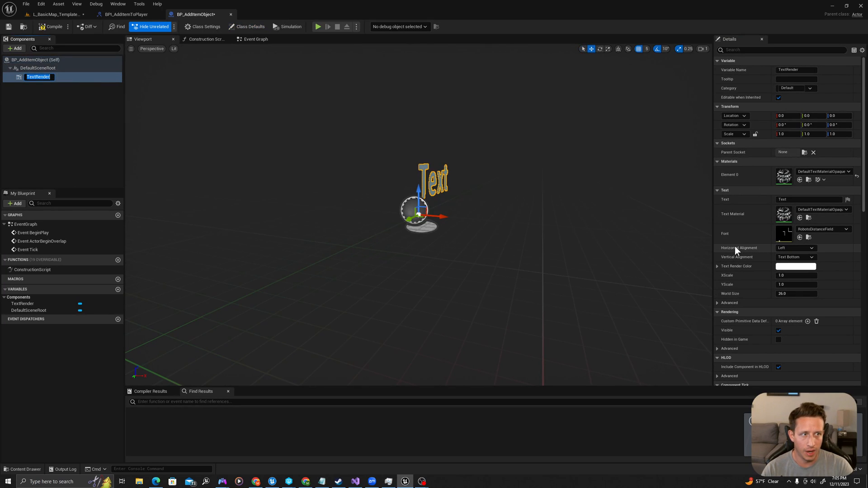
click(796, 248)
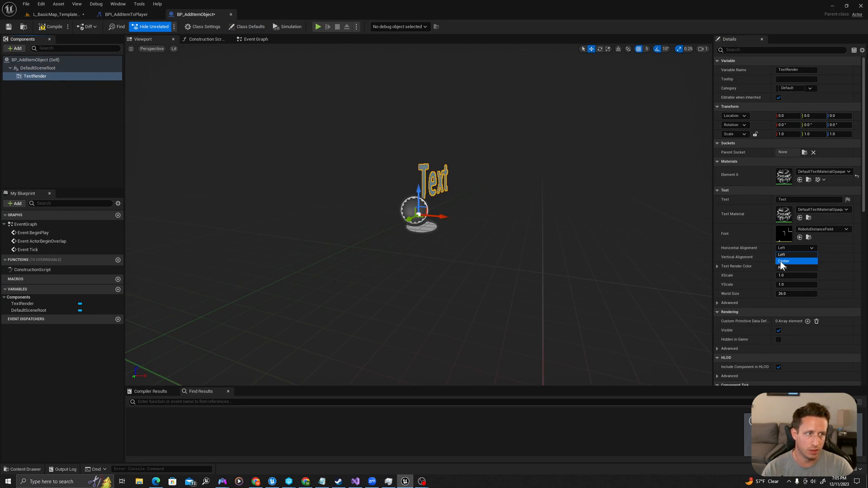
click(784, 261)
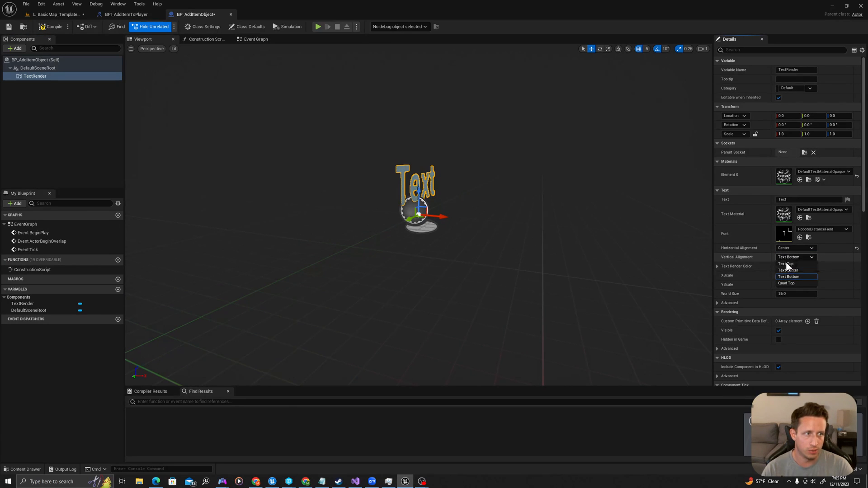
click(789, 270)
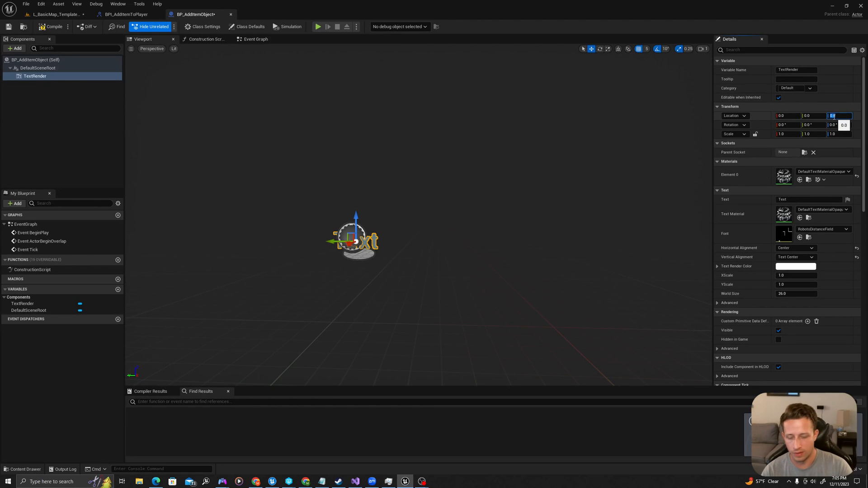
text(150.0)
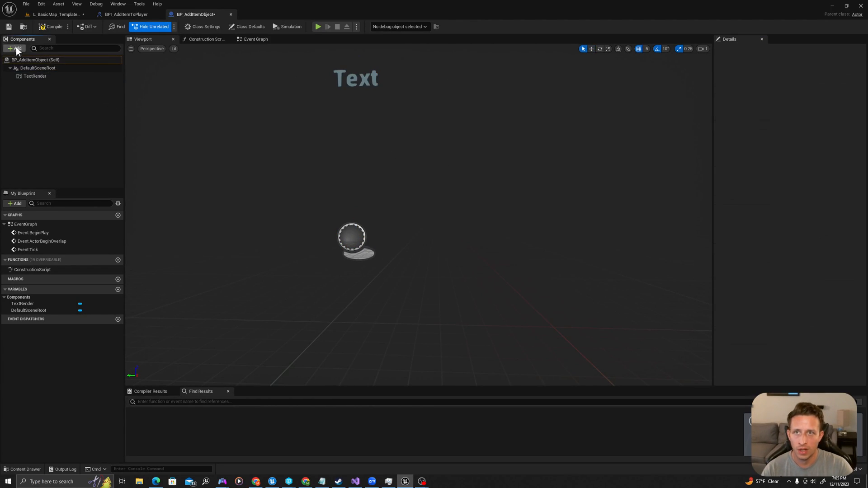
Add a Box Collision component with Box Extent 100
click(13, 49)
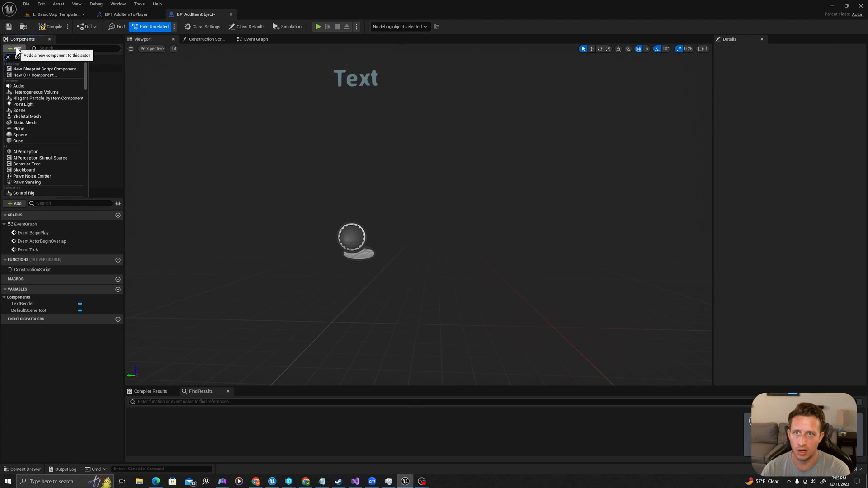
text(box coll)
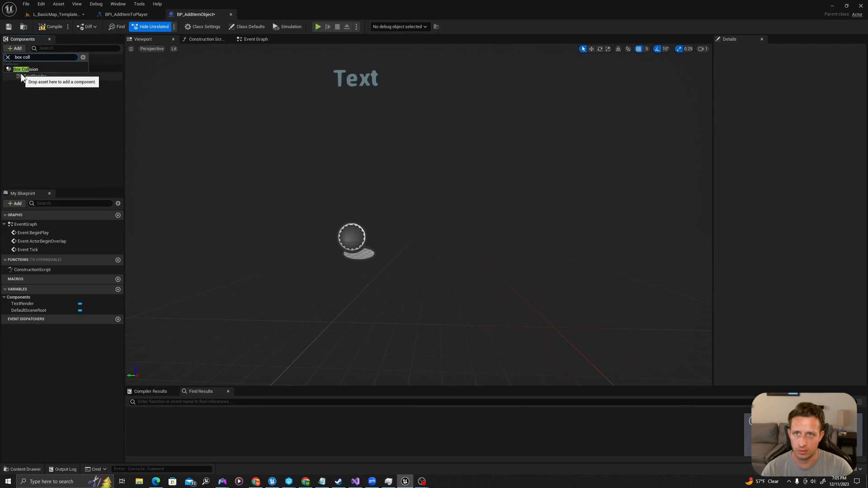
click(31, 68)
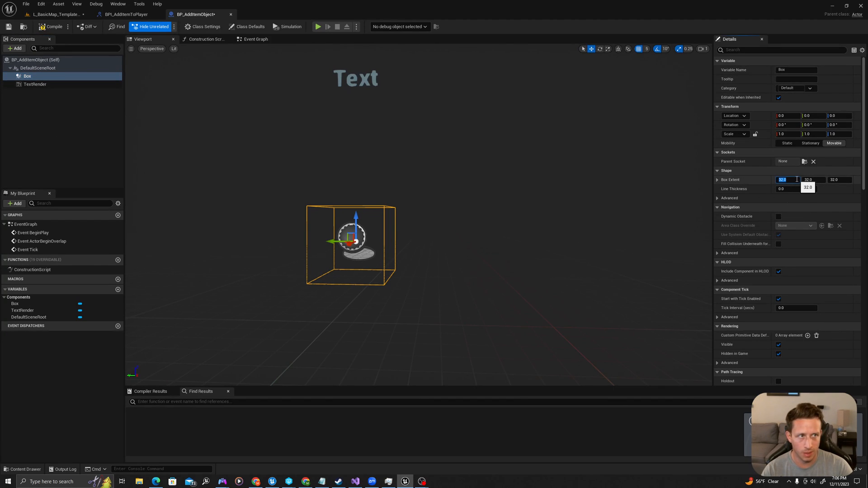
text(100)
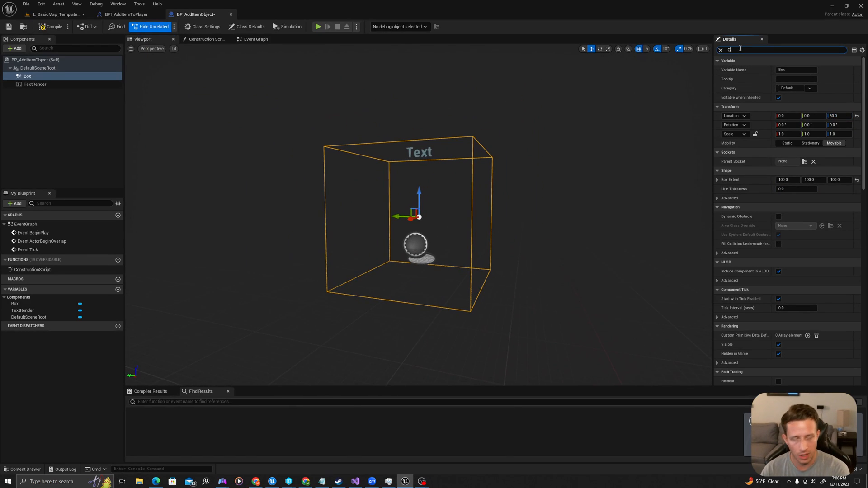
Enable Generate Overlap Events on the Box and set its collision preset to OverlapOnlyPawn
text(OLLIS)
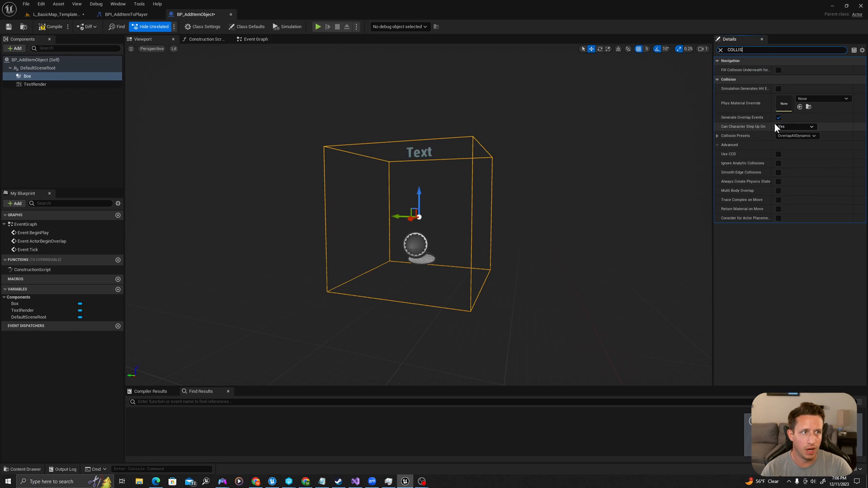
click(778, 117)
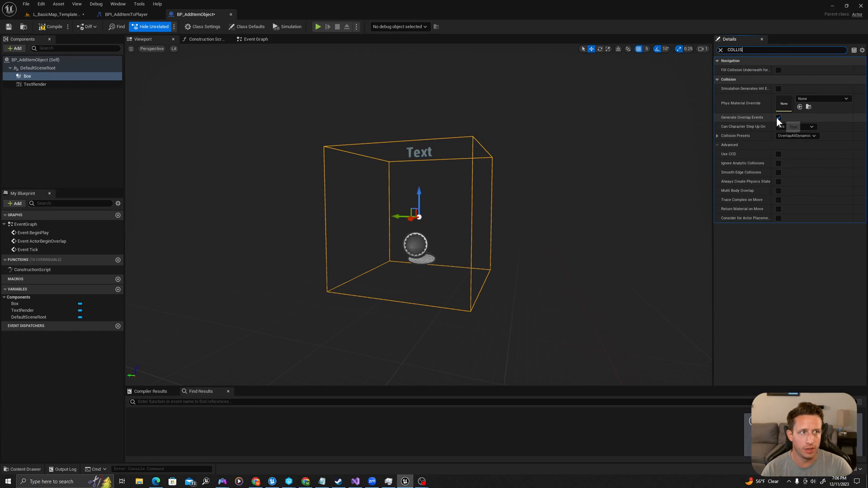
click(779, 117)
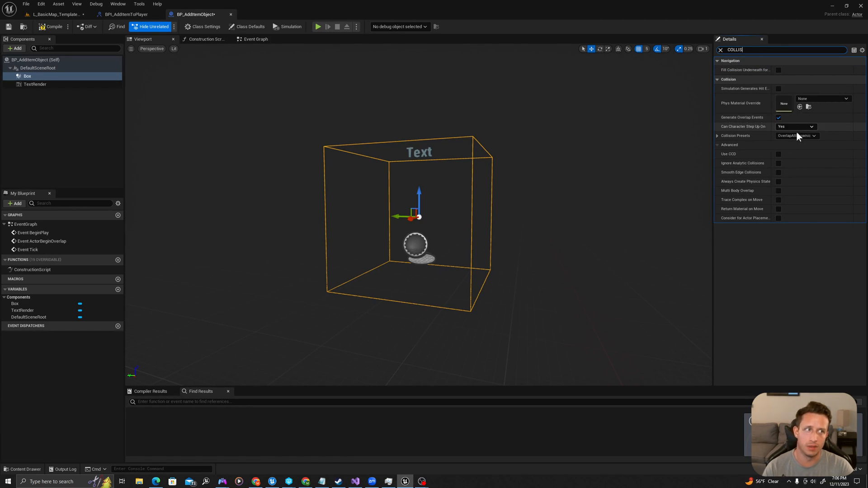
mouse_move(796, 135)
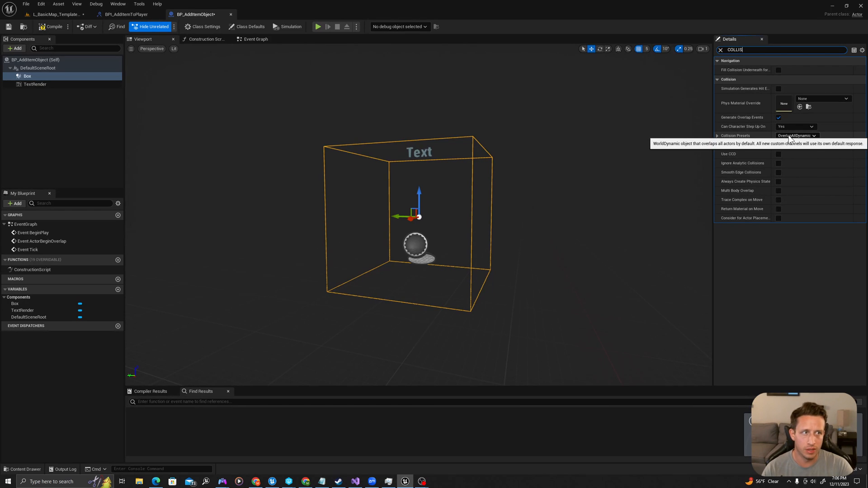
click(797, 135)
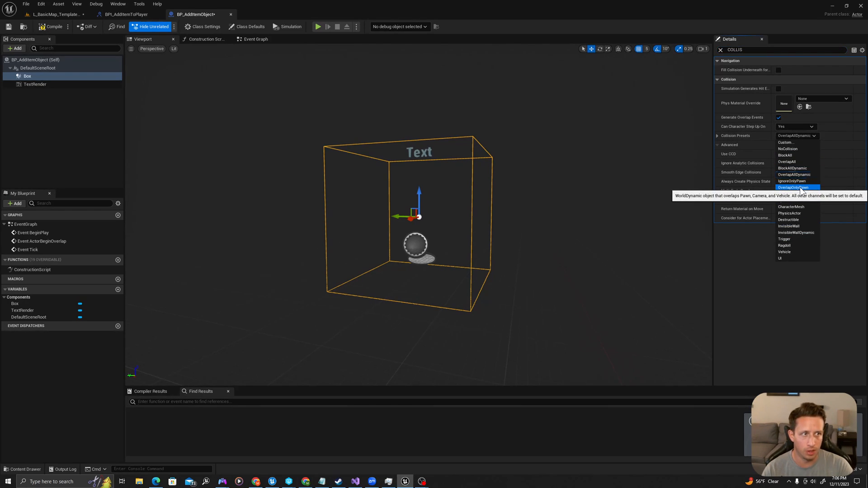
click(793, 187)
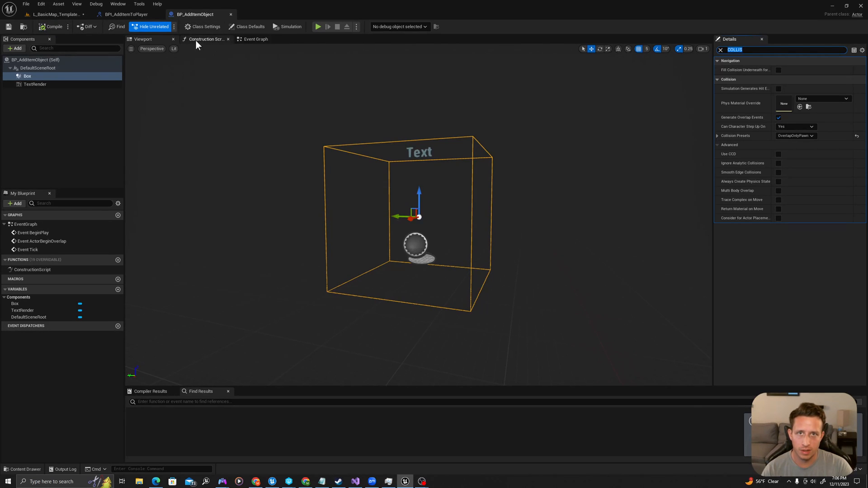
click(255, 39)
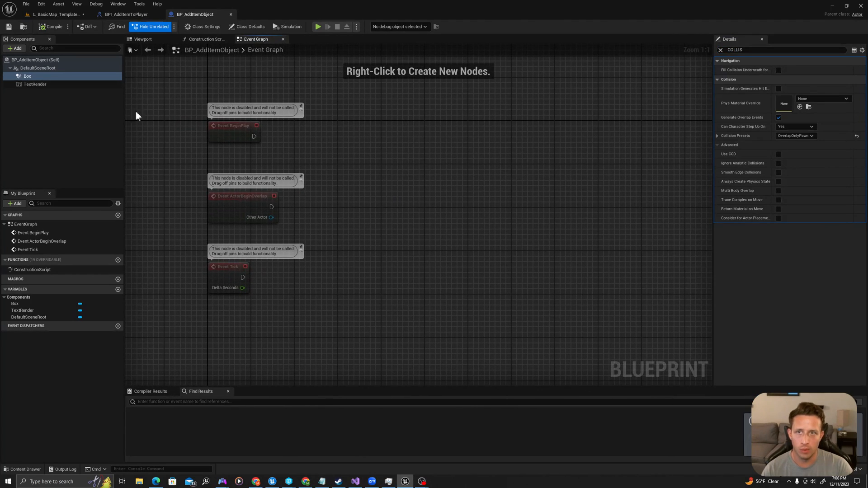
mouse_move(27, 76)
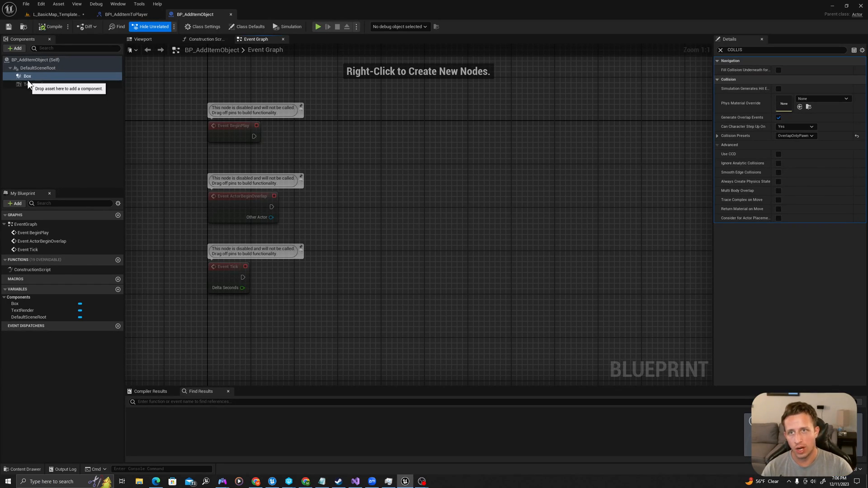
mouse_move(27, 76)
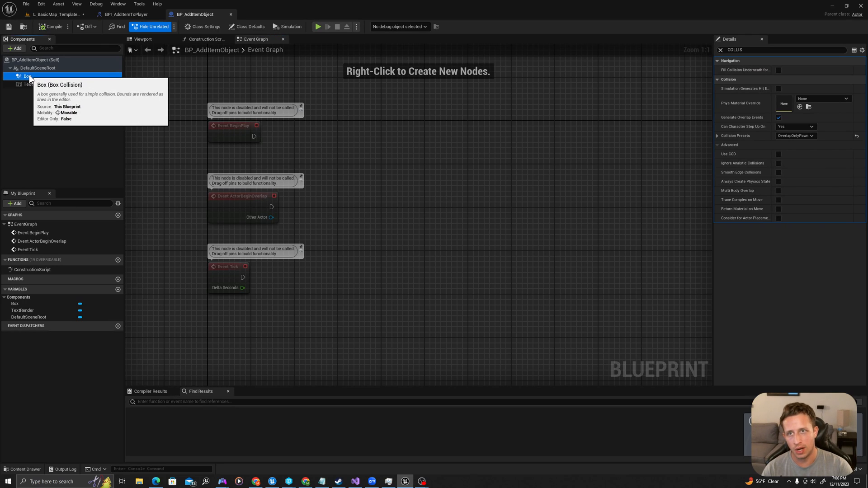
Add the Box's OnComponentBeginOverlap event to the event graph
right_click(25, 76)
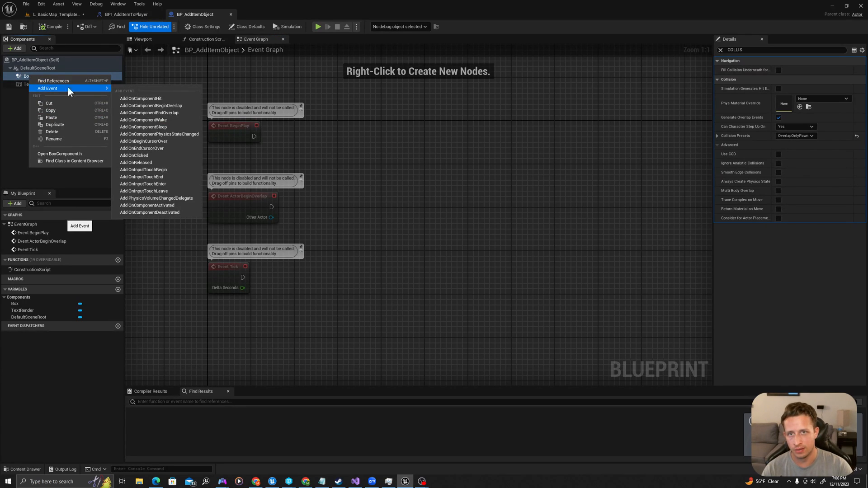
mouse_move(135, 106)
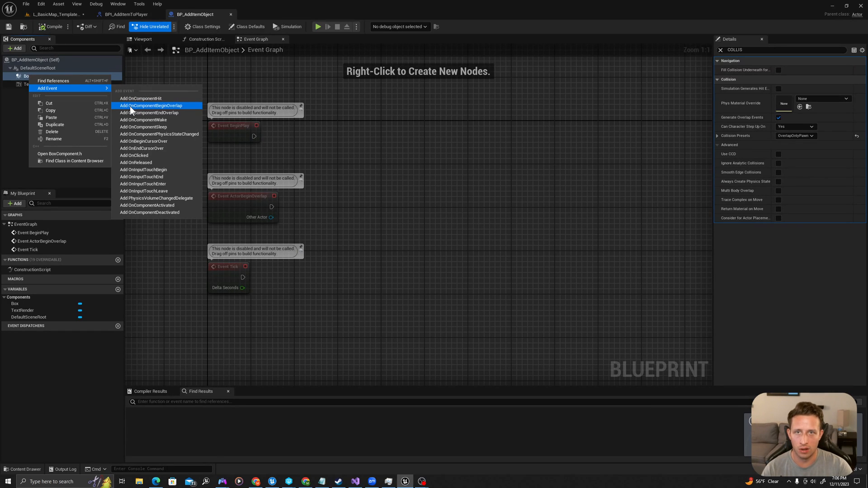
click(151, 105)
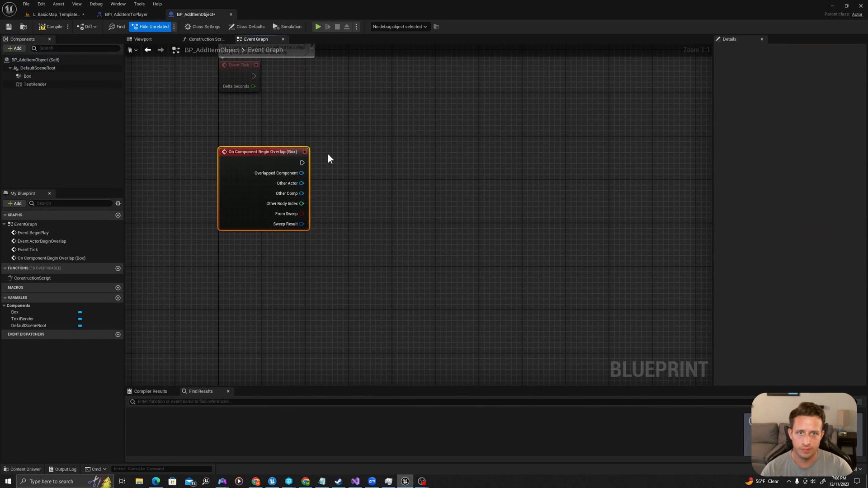
Search the Content folder for 'third' and open BP_ThirdPersonCharacter
click(50, 26)
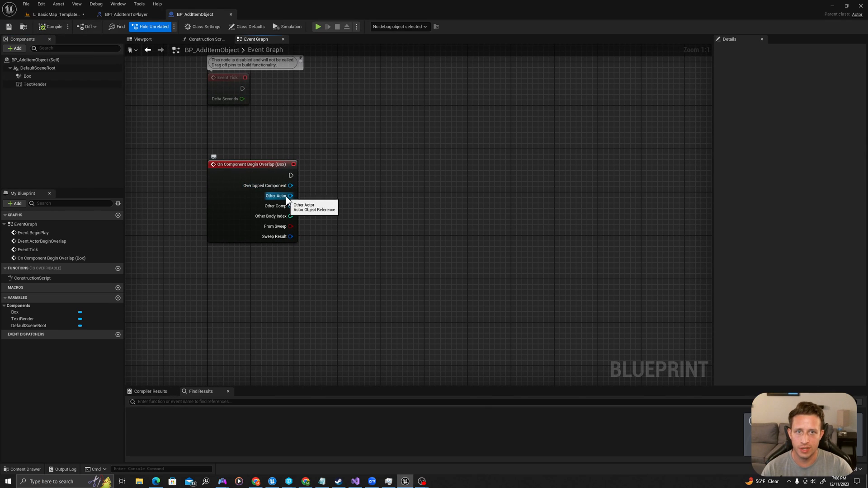
click(124, 14)
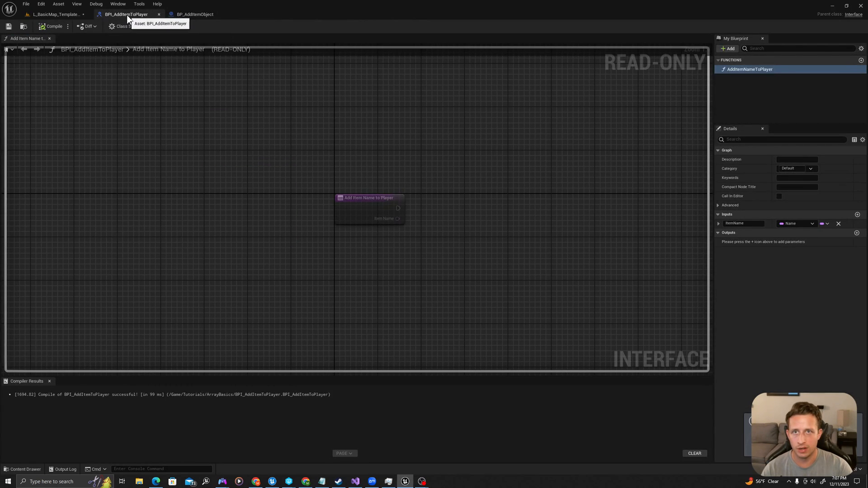
click(25, 469)
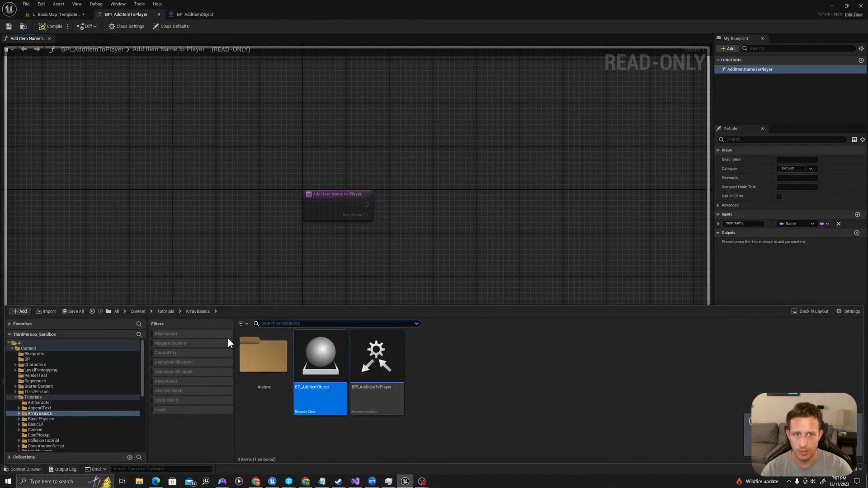
click(137, 311)
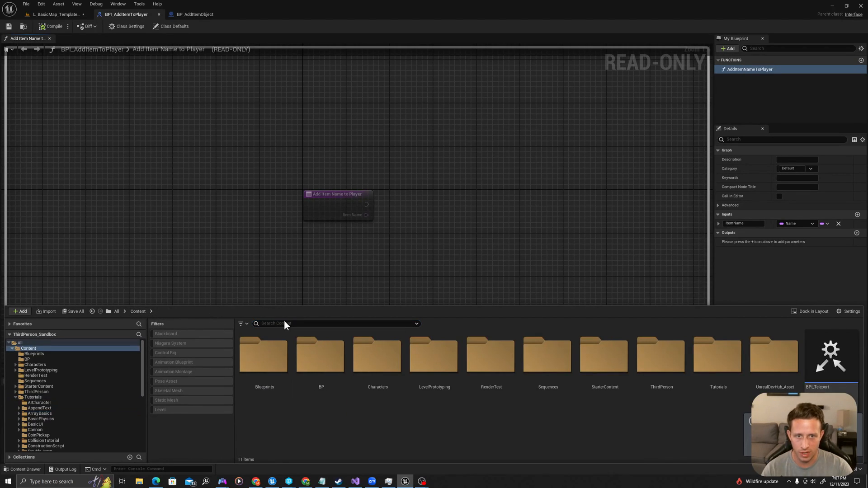
click(335, 324)
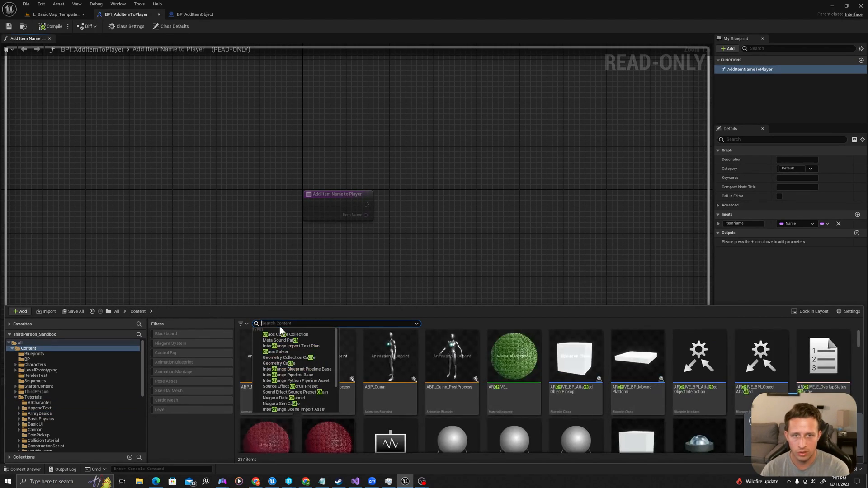
text(third)
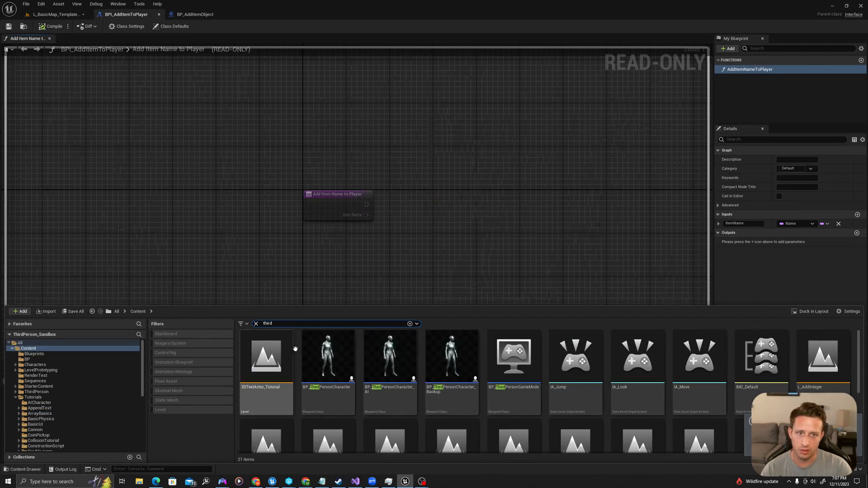
mouse_move(327, 357)
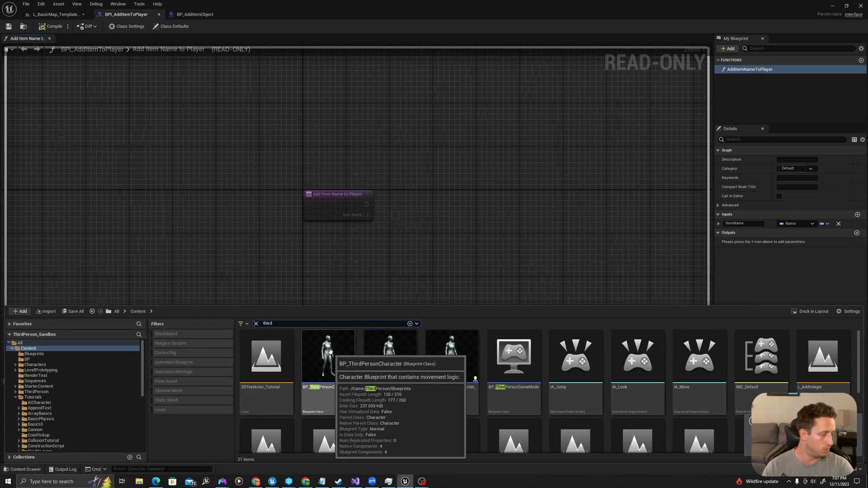
double_click(328, 357)
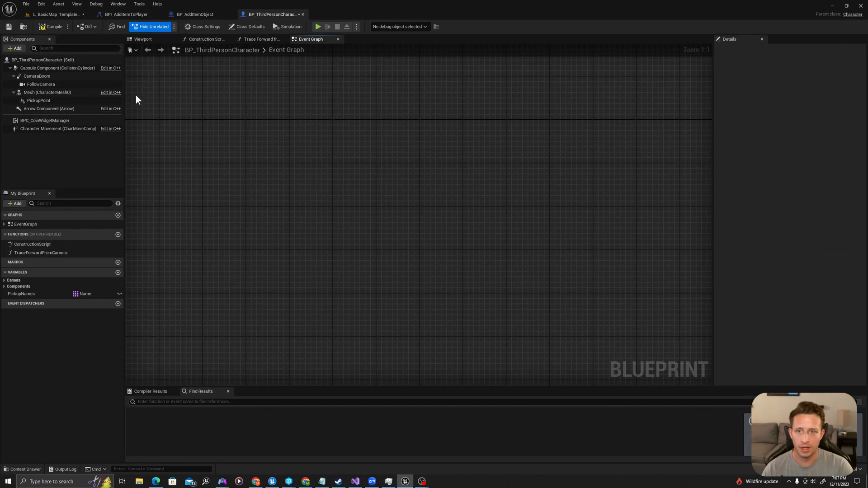
Add BPI_AddItemToPlayer to the character's implemented interfaces in Class Settings
click(205, 26)
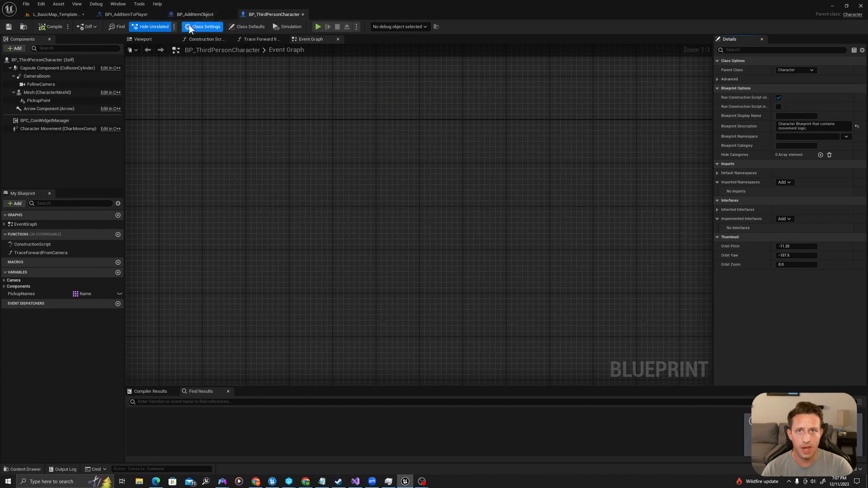
mouse_move(203, 26)
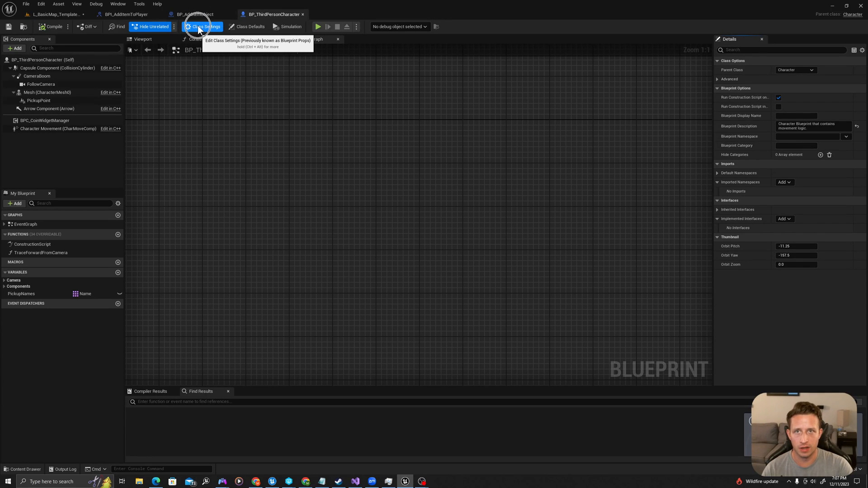
click(204, 26)
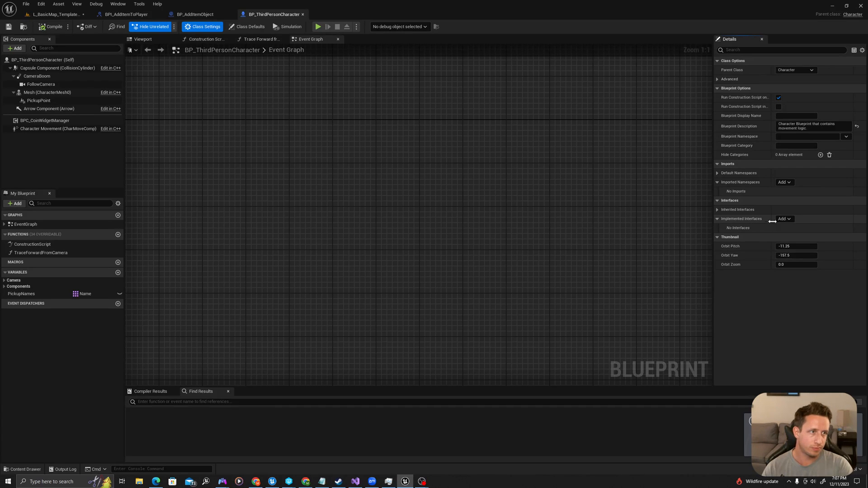
click(786, 219)
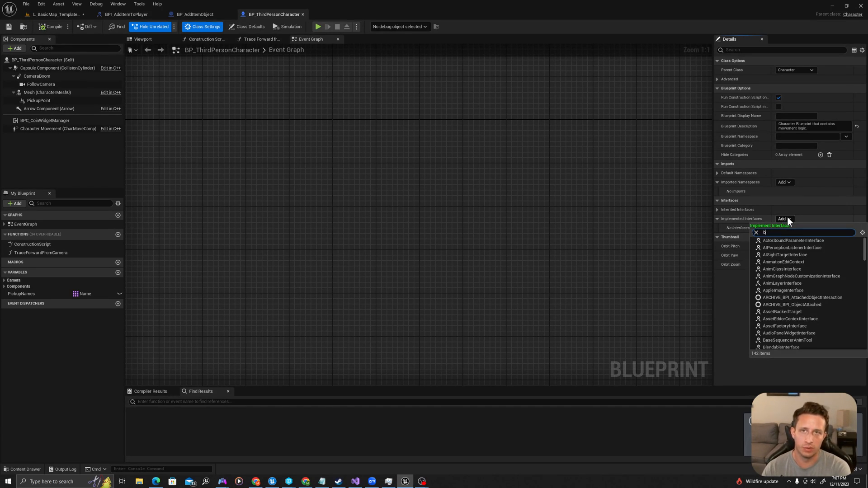
text(bpi_additem)
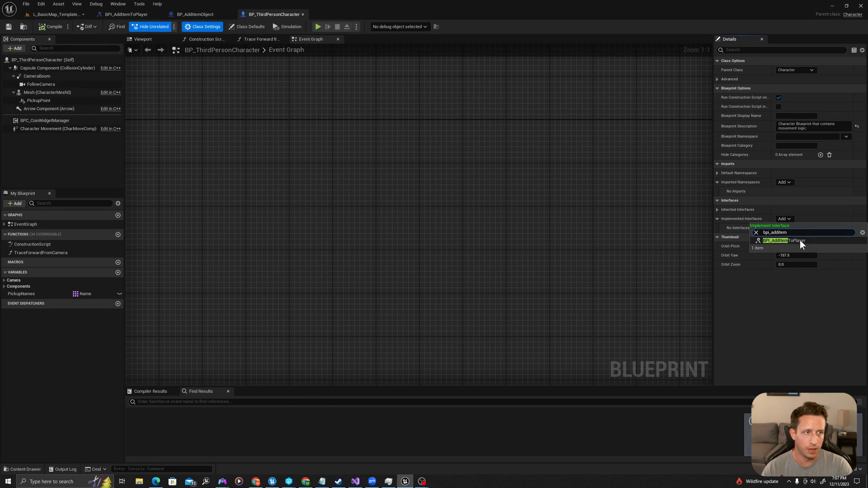
click(777, 241)
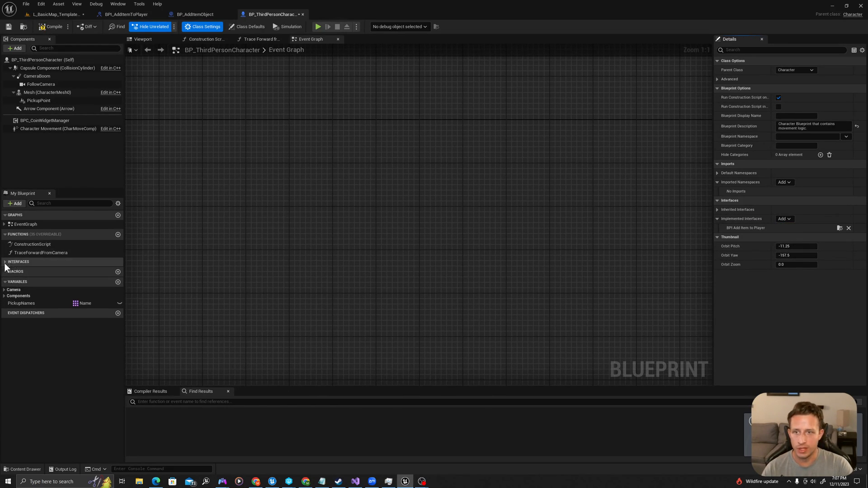
click(5, 261)
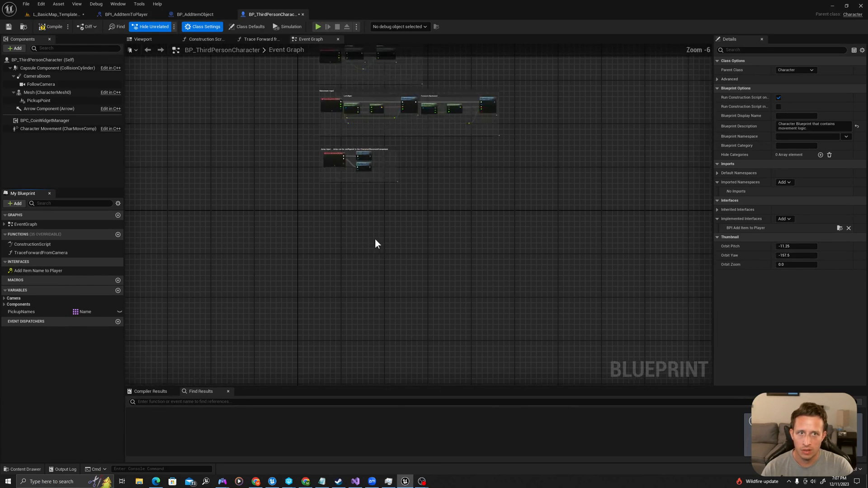
Implement Add Item Name to Player as an event node in the character's graph
right_click(38, 270)
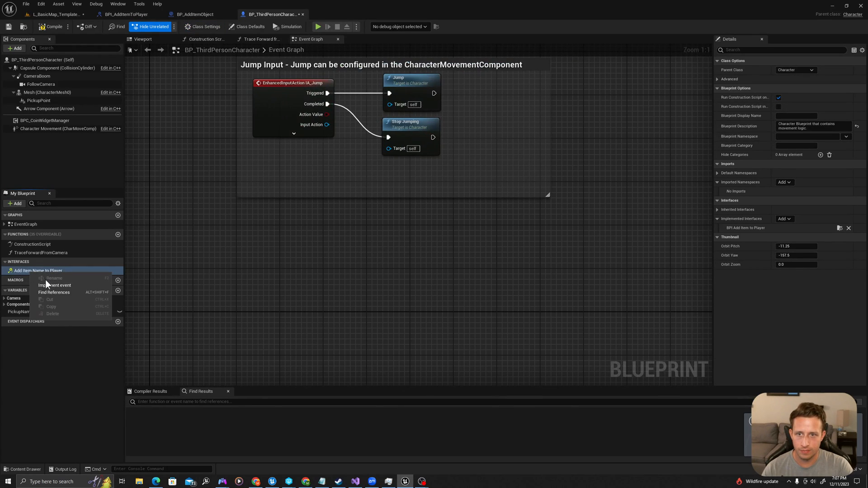
click(55, 285)
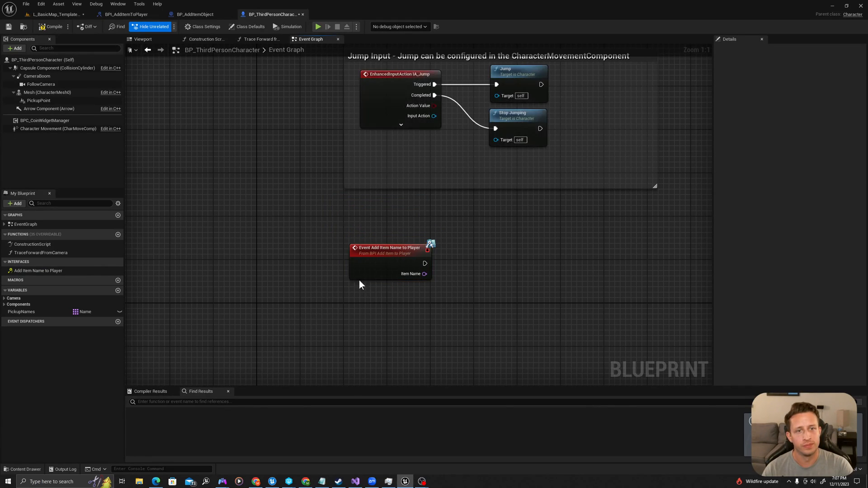
drag(425, 264, 529, 263)
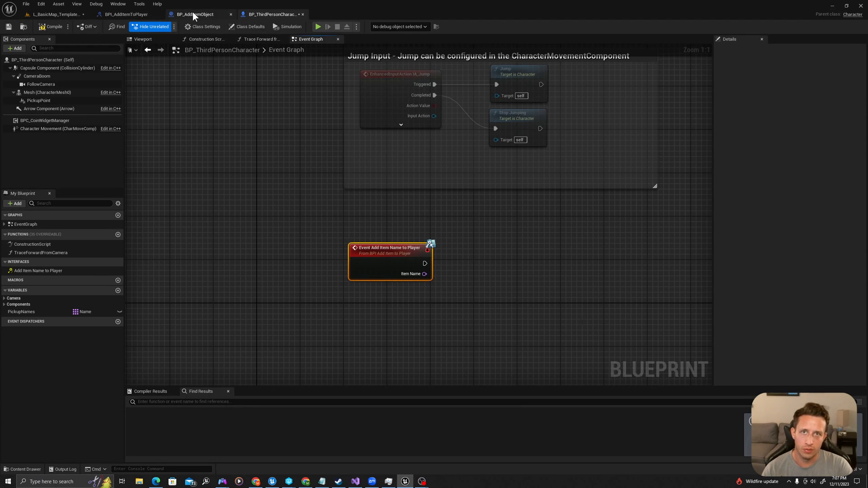
Feed Other Actor into a Does Implement Interface node checking BPI_AddItemToPlayer
click(193, 14)
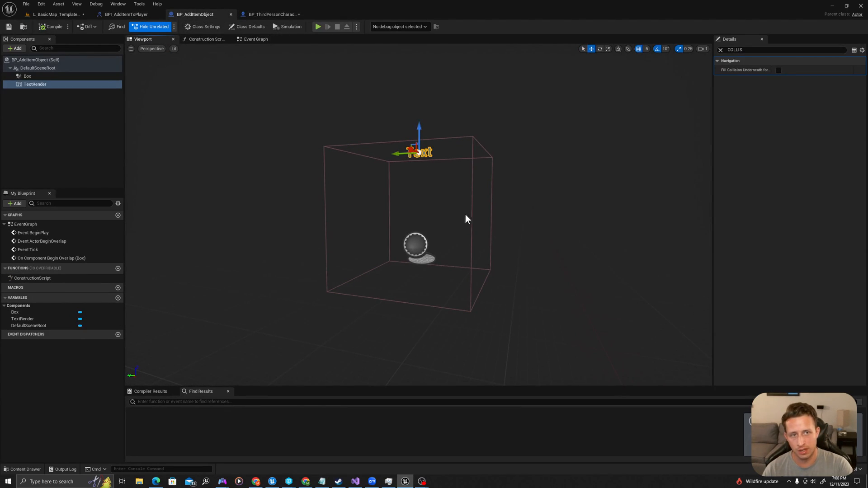
click(255, 39)
text(does)
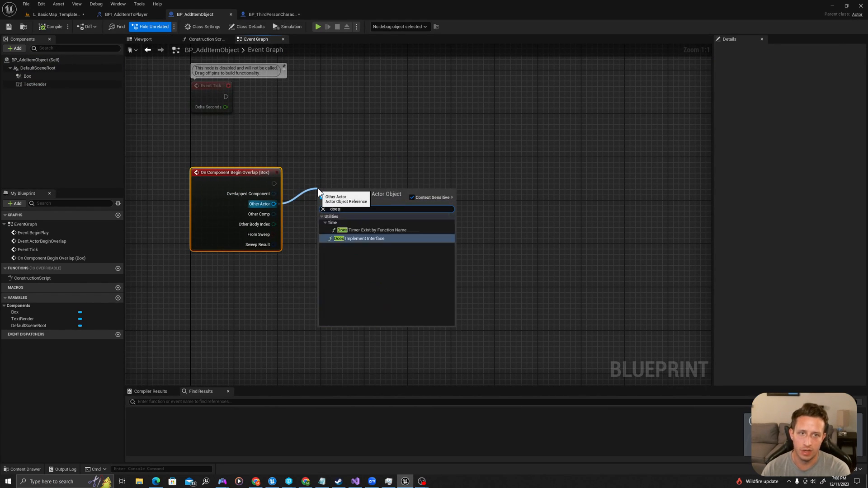
click(365, 238)
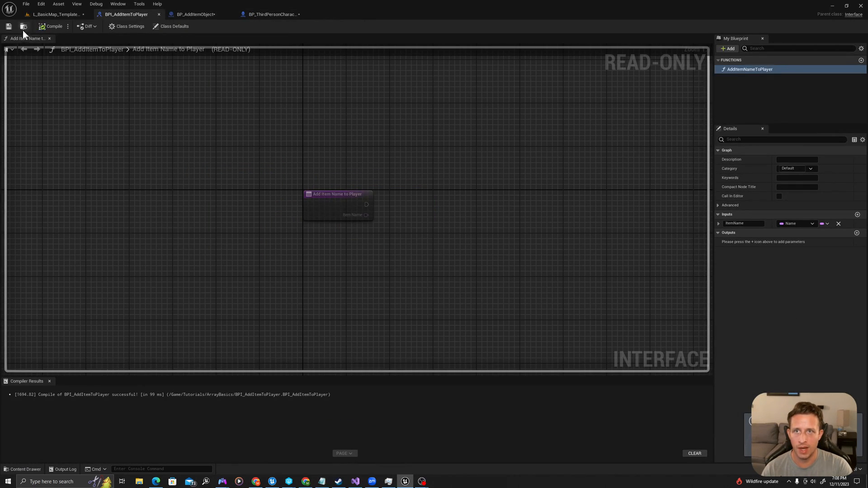
click(193, 14)
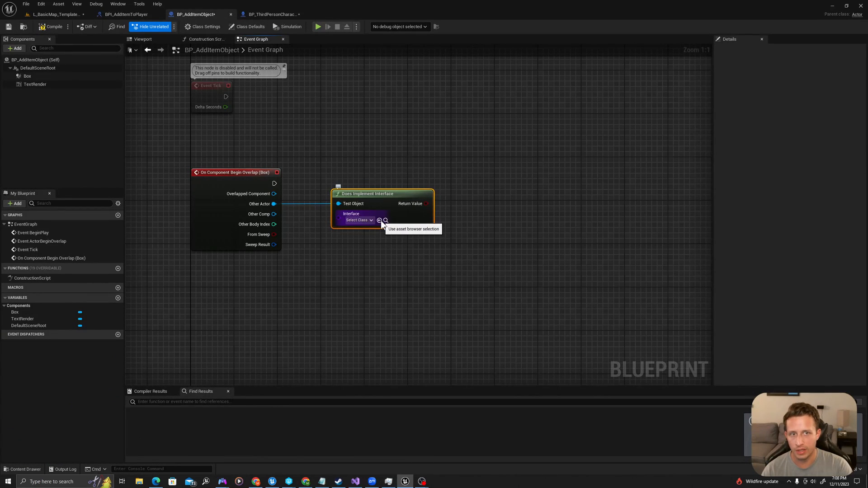
click(359, 220)
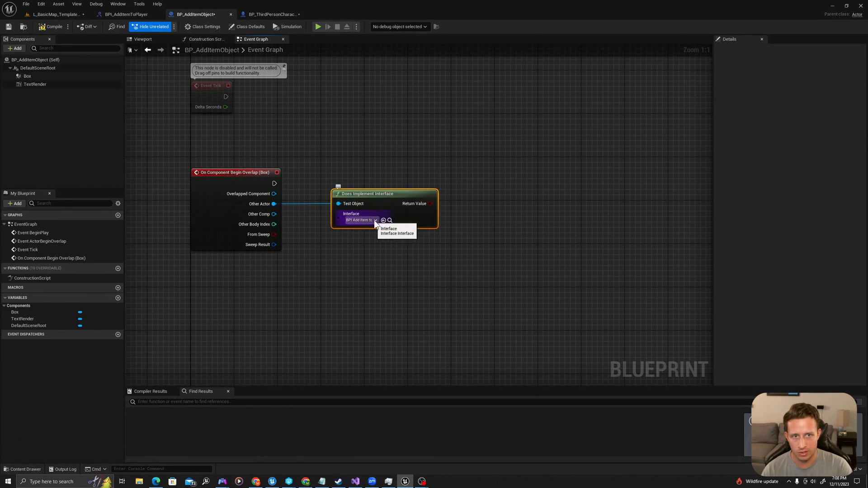
click(360, 220)
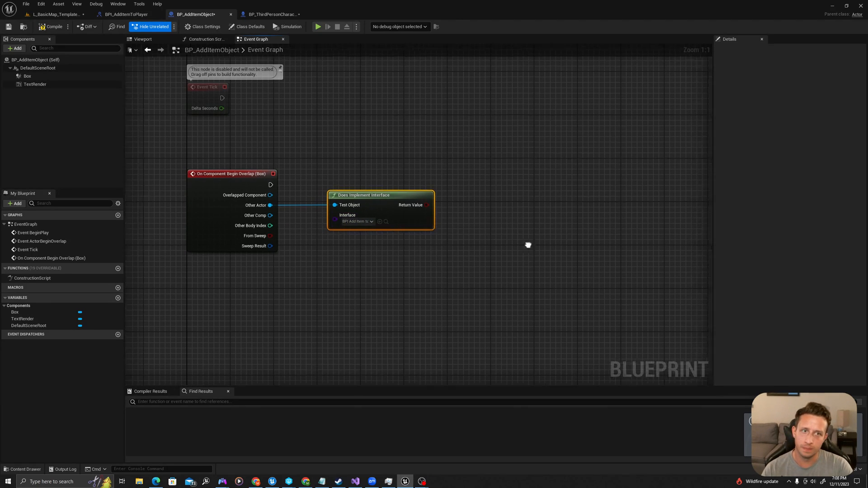
Add a Branch after the overlap event and verify the character's Class Settings list the interface
right_click(526, 243)
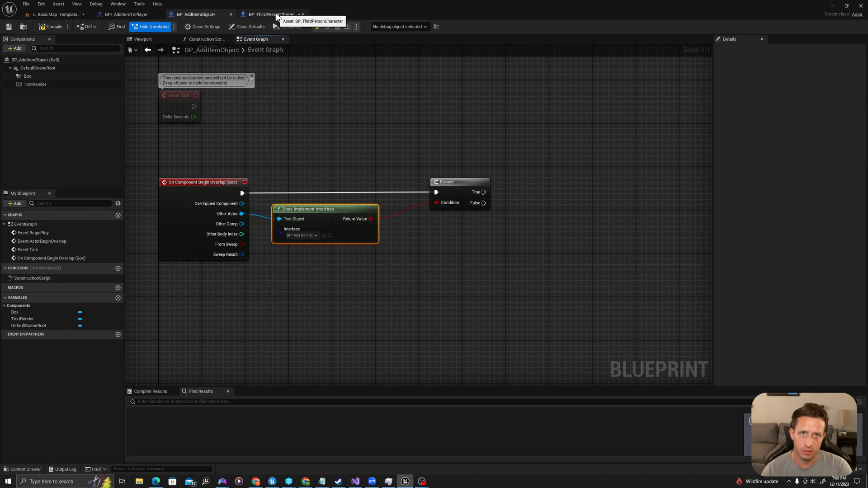
click(270, 14)
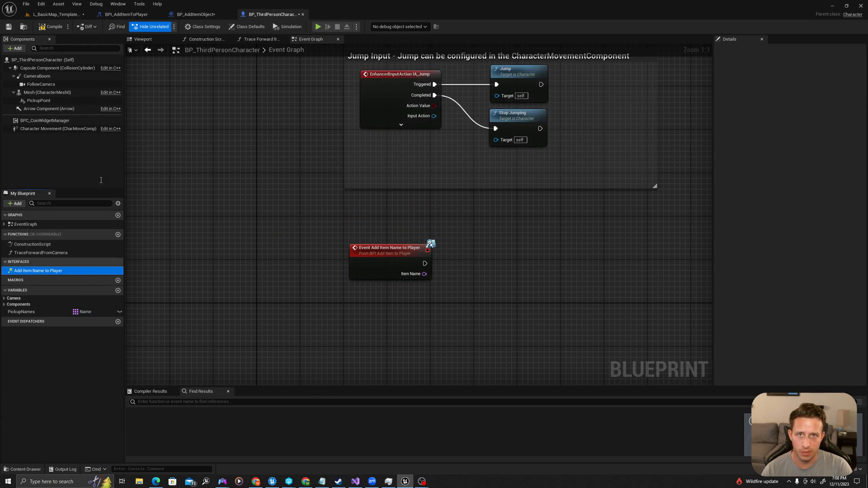
click(204, 26)
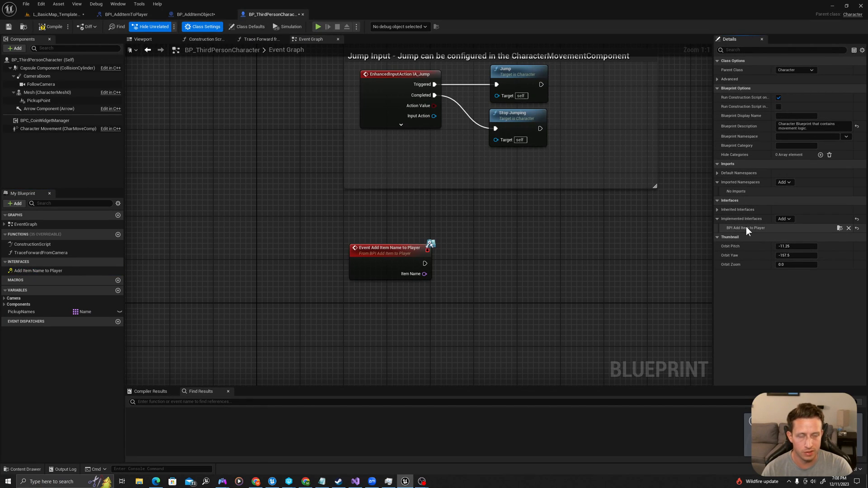
click(194, 13)
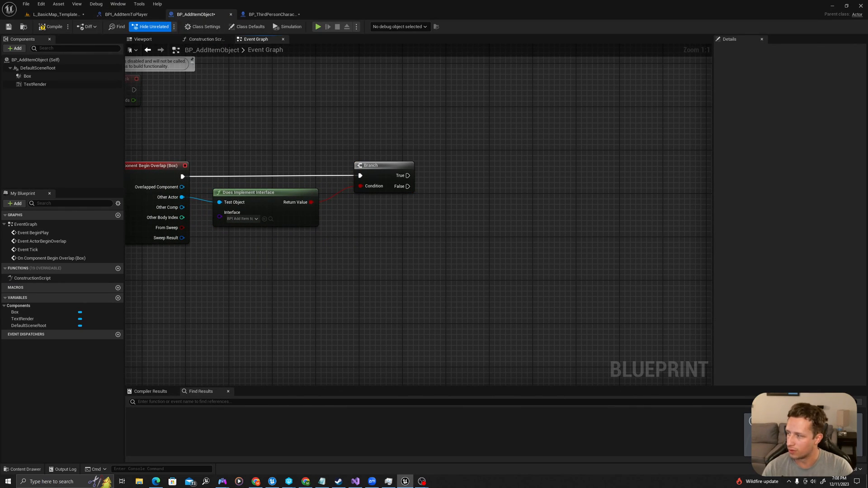
Hang an Add Item Name to Player (Message) node off the Branch's True output
click(126, 14)
text(add item)
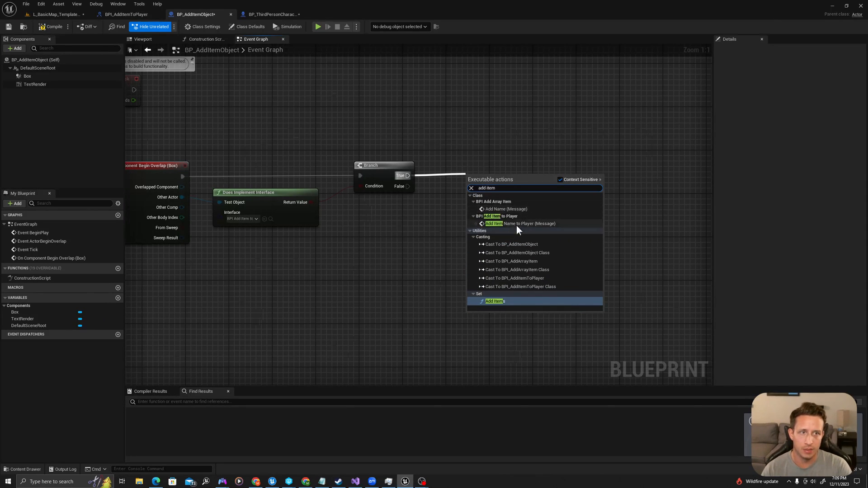
mouse_move(515, 224)
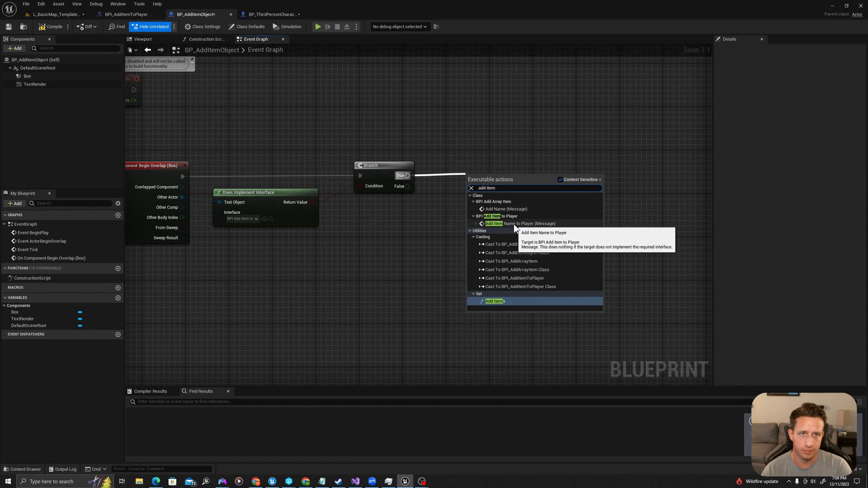
click(515, 224)
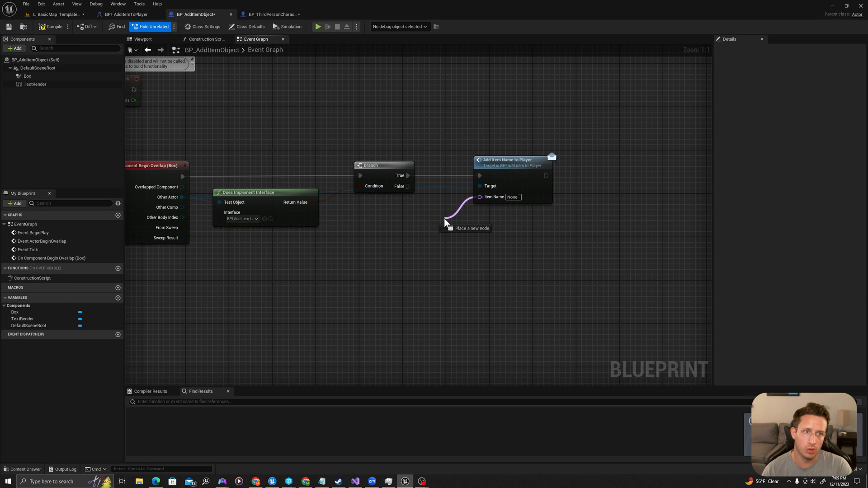
Promote the message's Item Name to an ItemName variable and make it instance editable
click(446, 222)
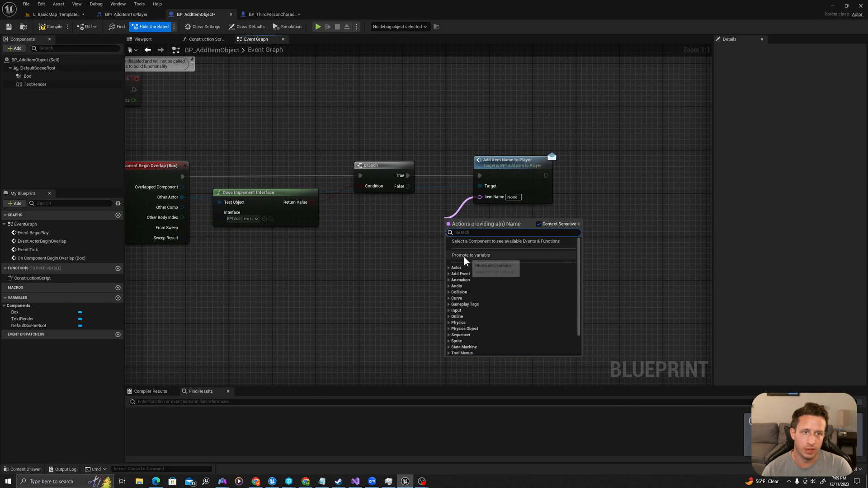
click(470, 255)
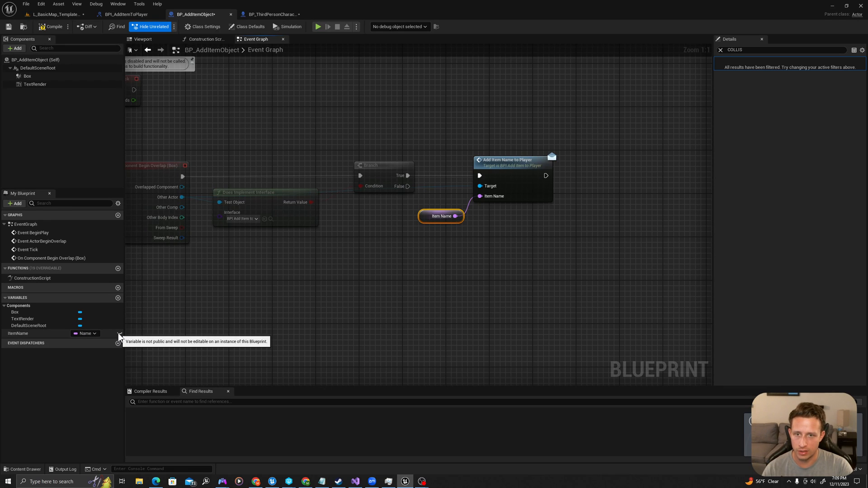
click(120, 334)
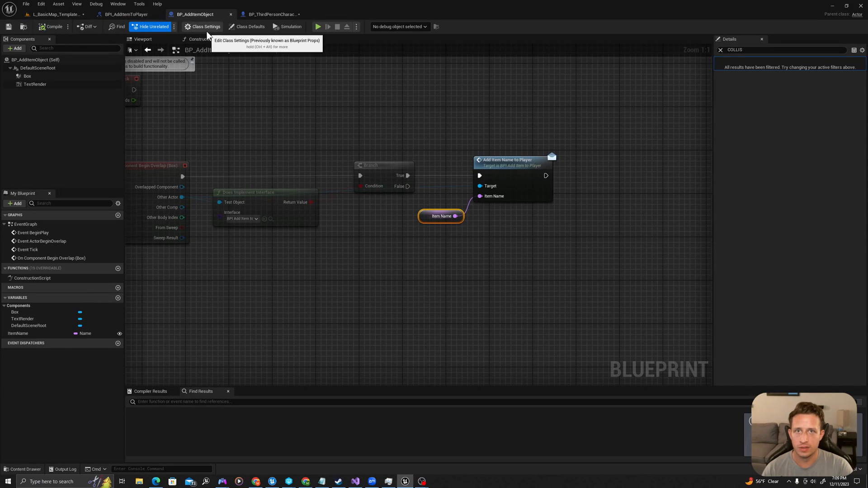
In the Construction Script, add a Set Text node targeting the TextRender component
click(205, 38)
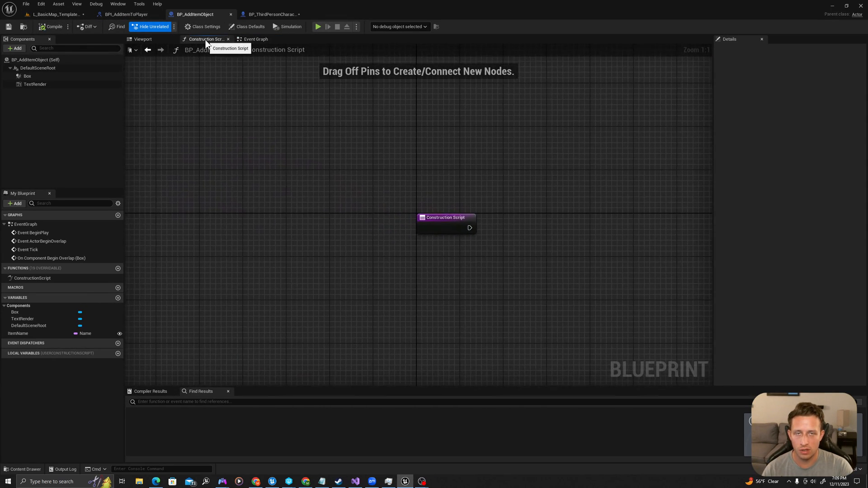
drag(446, 218, 223, 153)
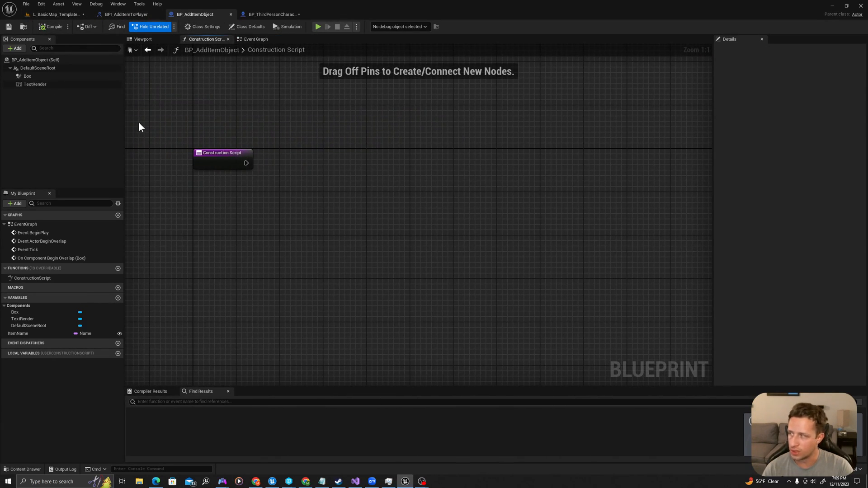
click(35, 84)
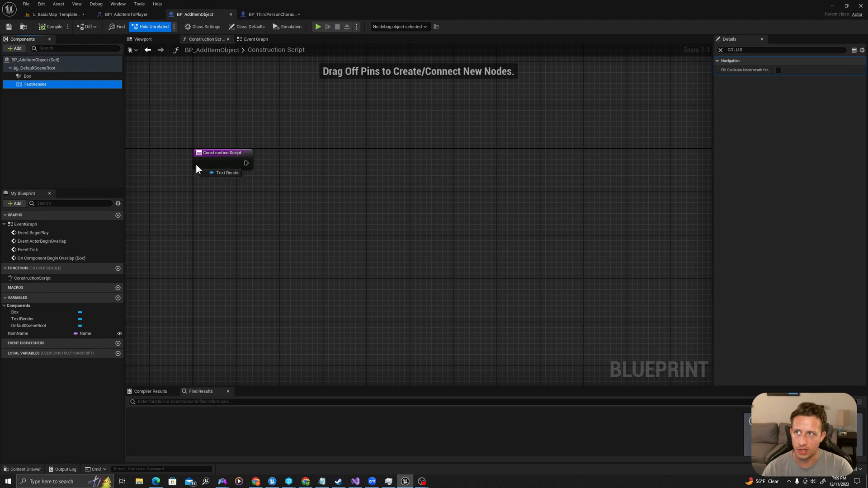
drag(222, 172, 258, 204)
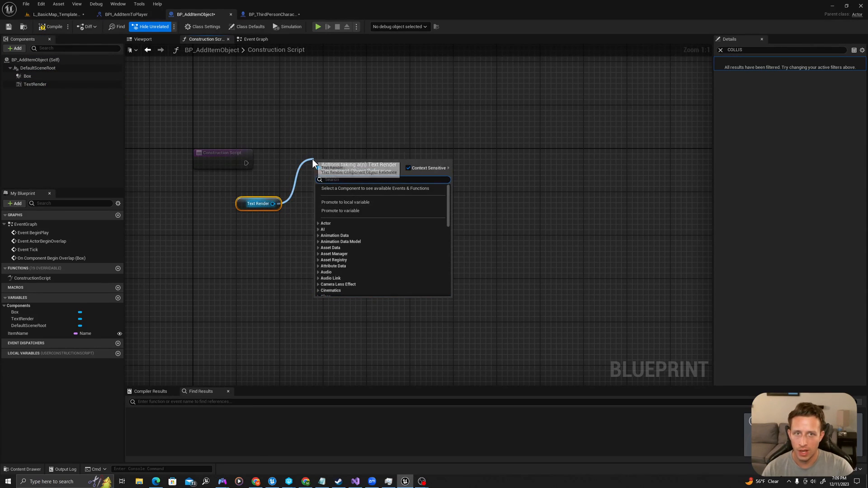
text(set text)
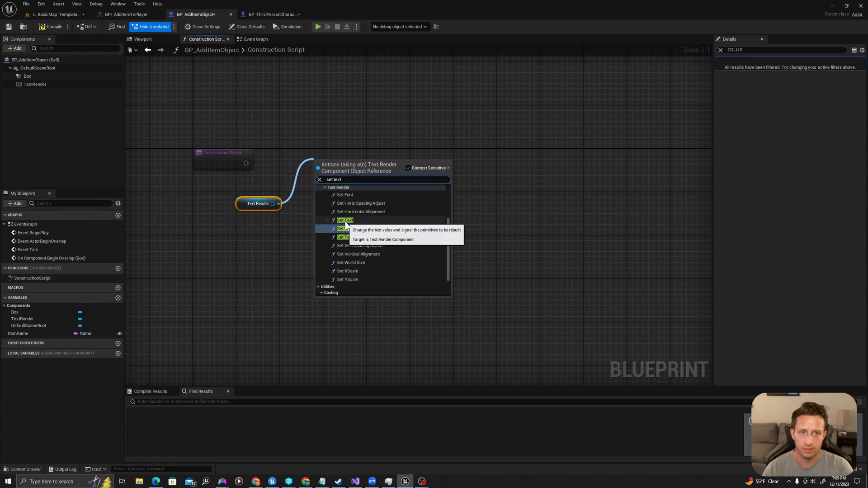
click(343, 220)
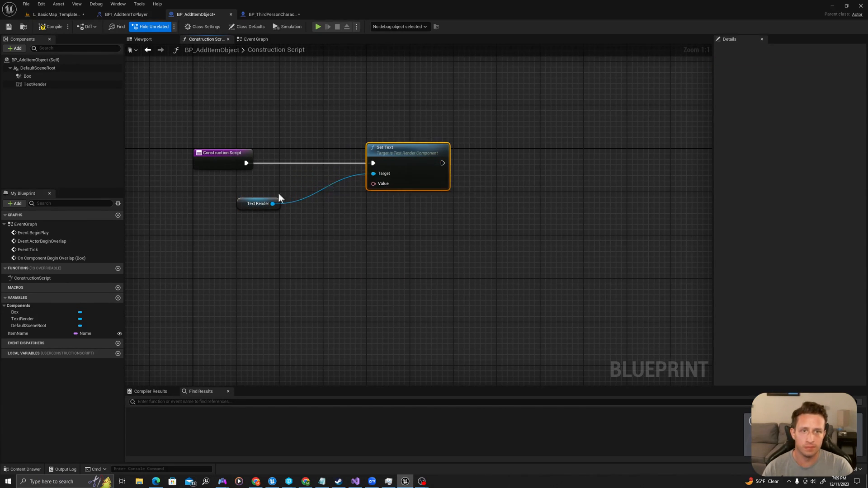
Feed Get ItemName into Set Text's Value through a To Text (Name) conversion
drag(258, 204, 328, 177)
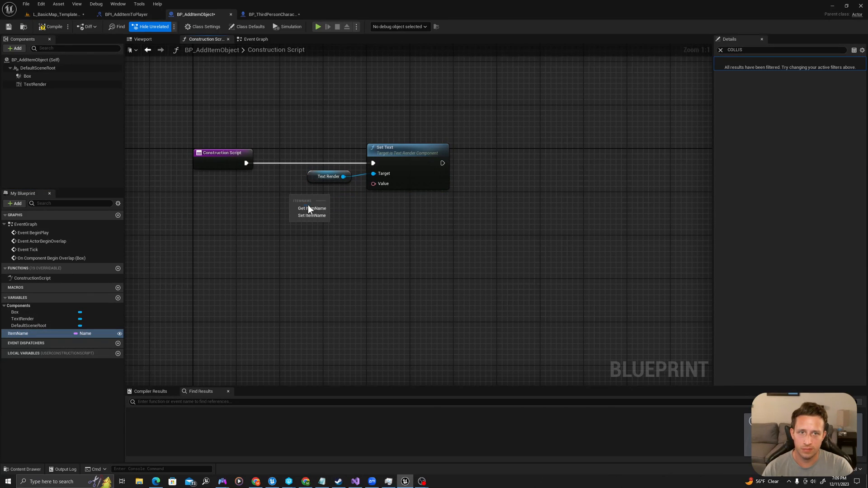
click(312, 208)
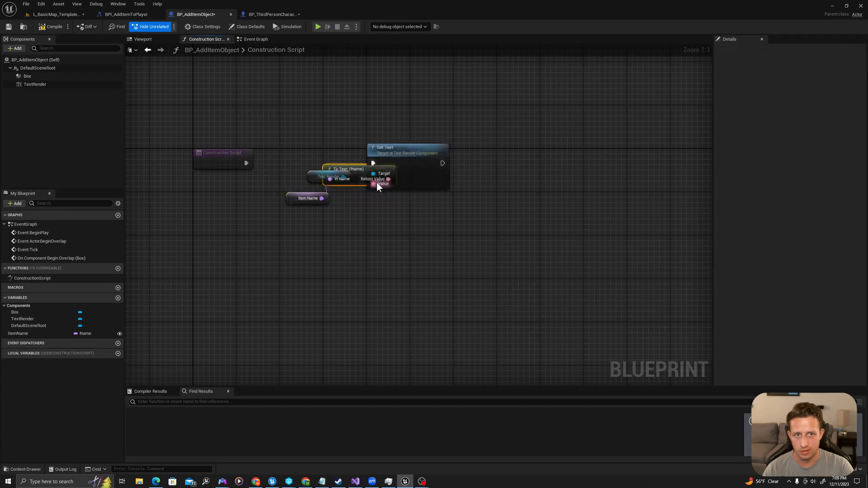
drag(344, 169, 368, 196)
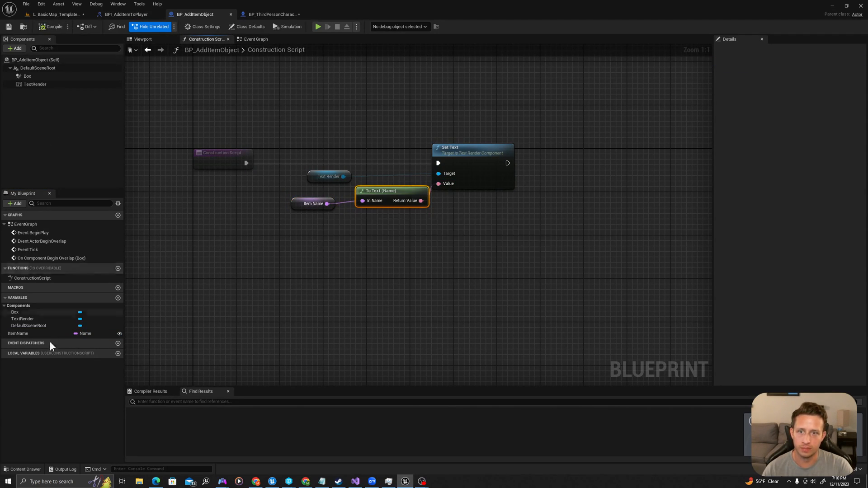
Give ItemName the default 'Default Item Name', compile, and select the TextRender component
click(18, 334)
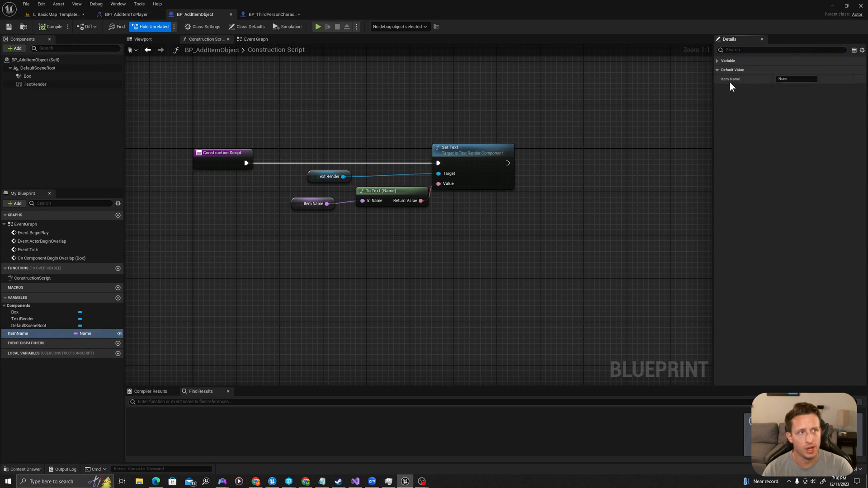
click(19, 334)
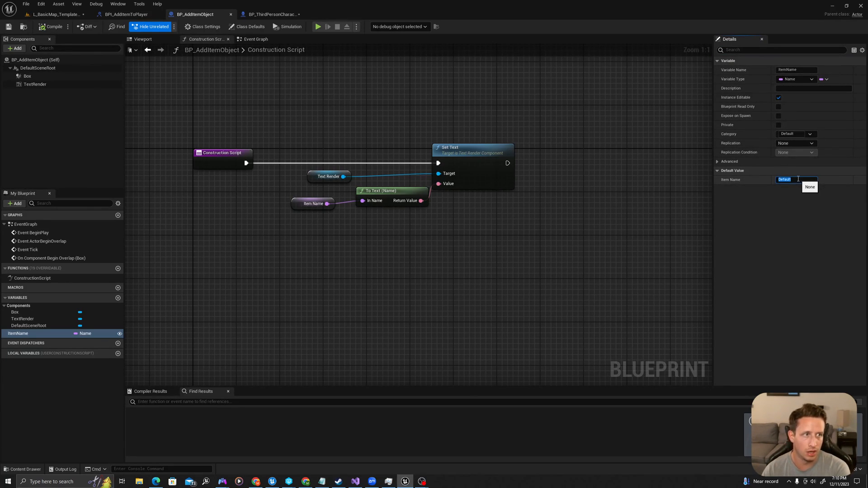
text(Default Item Name)
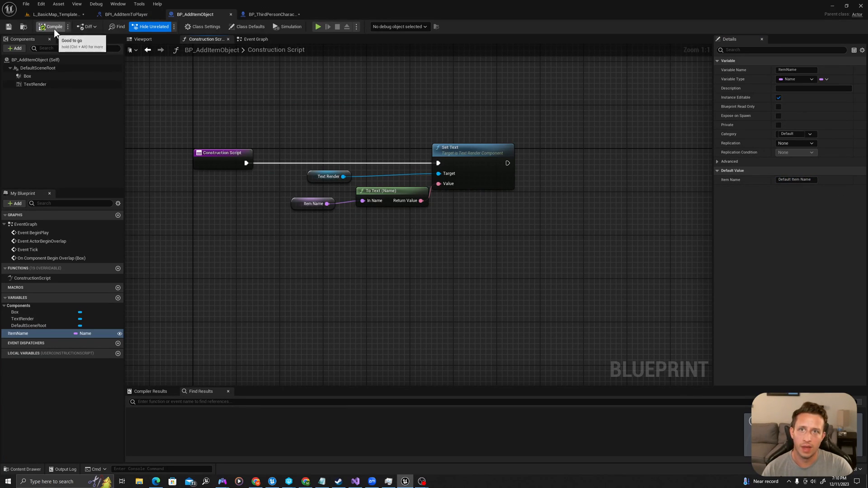
click(143, 38)
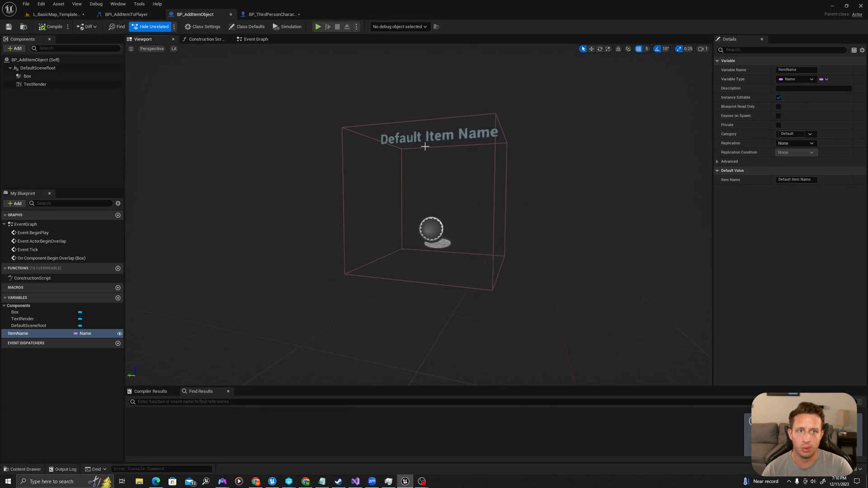
click(35, 84)
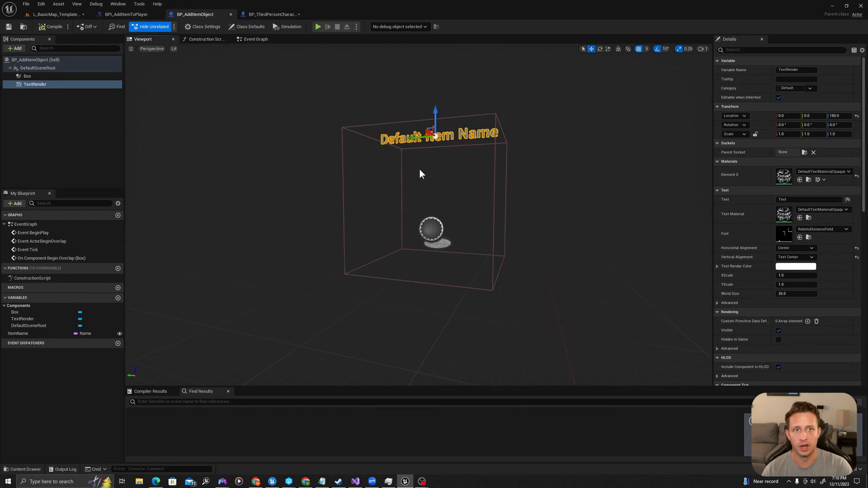
Add a Destroy Actor node after the Add Item Name to Player message in the Event Graph
click(256, 39)
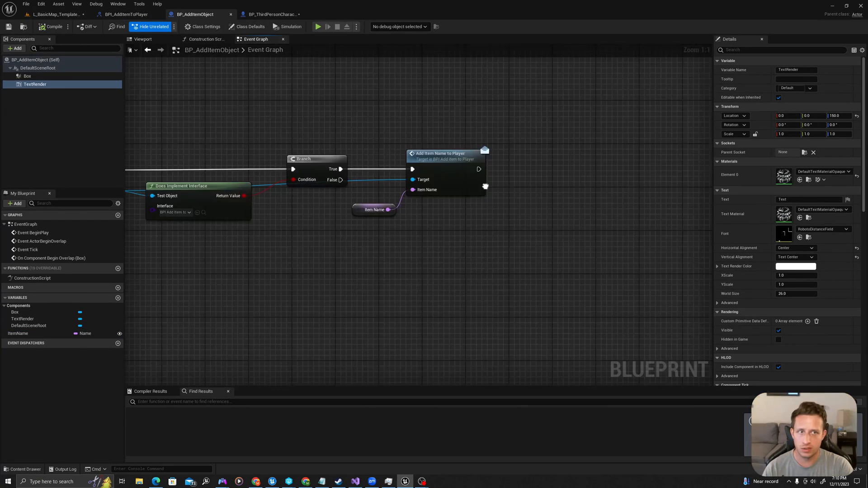
drag(479, 169, 524, 166)
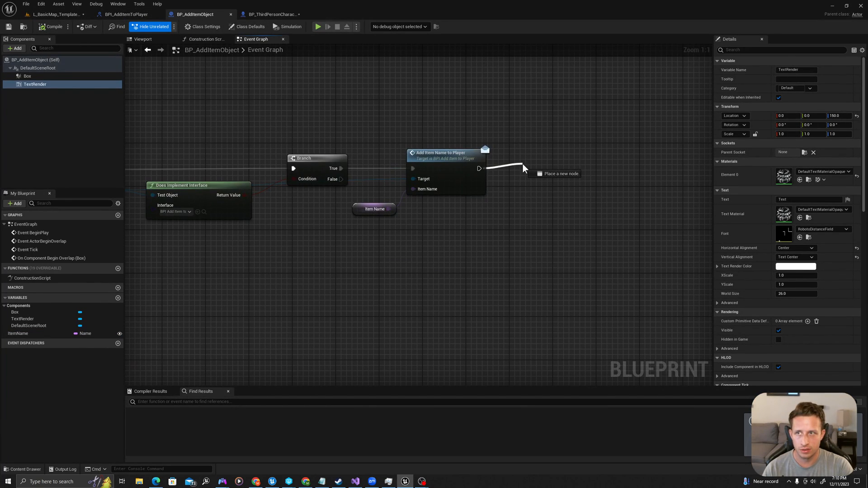
click(524, 173)
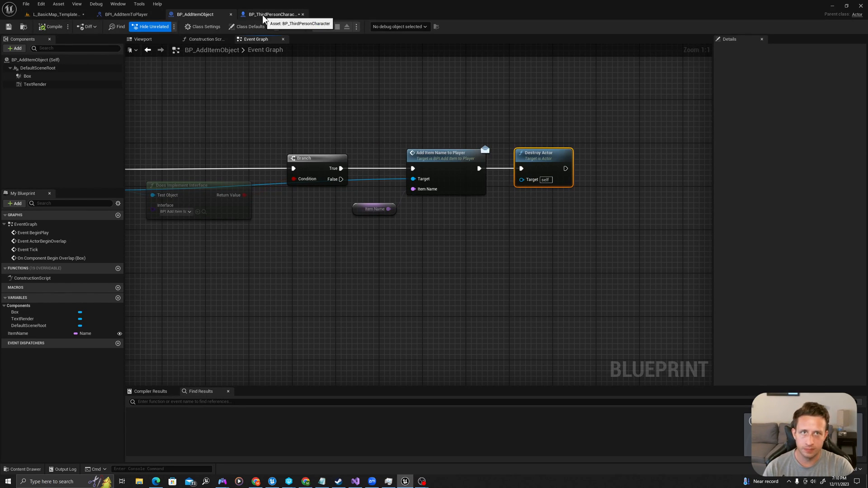
Flip between the pickup and character blueprints, ending on BP_ThirdPersonCharacter's Event Graph
click(272, 13)
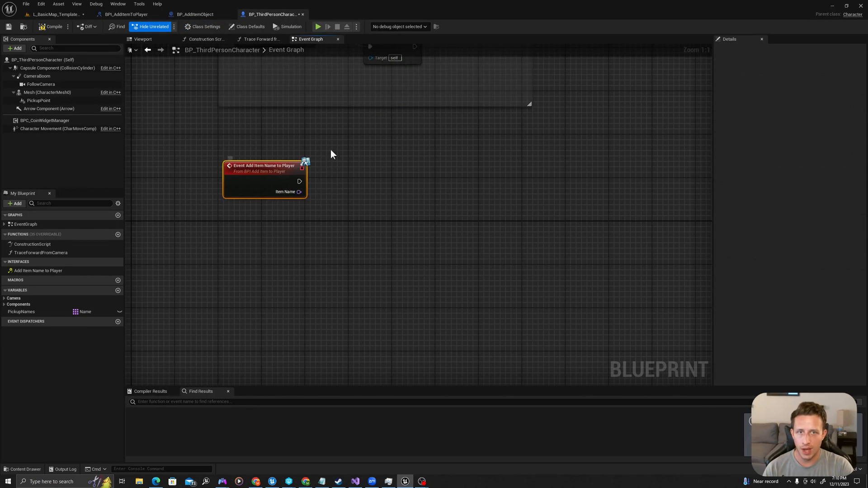
mouse_move(243, 183)
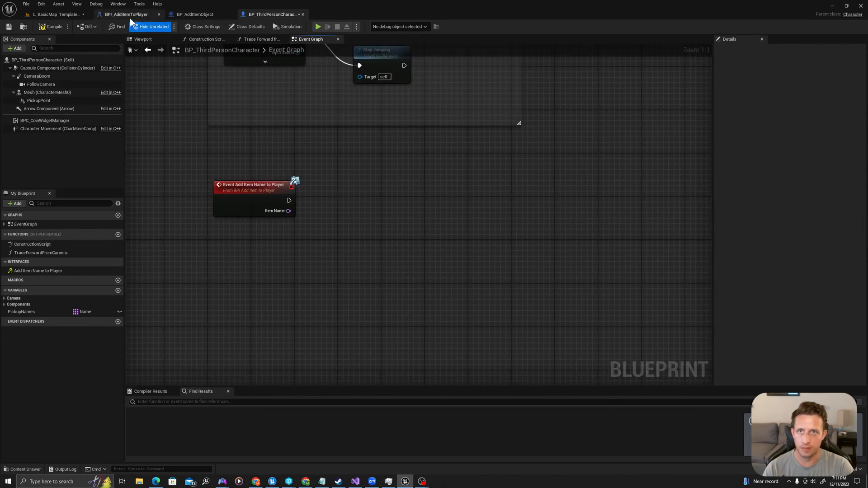
click(195, 13)
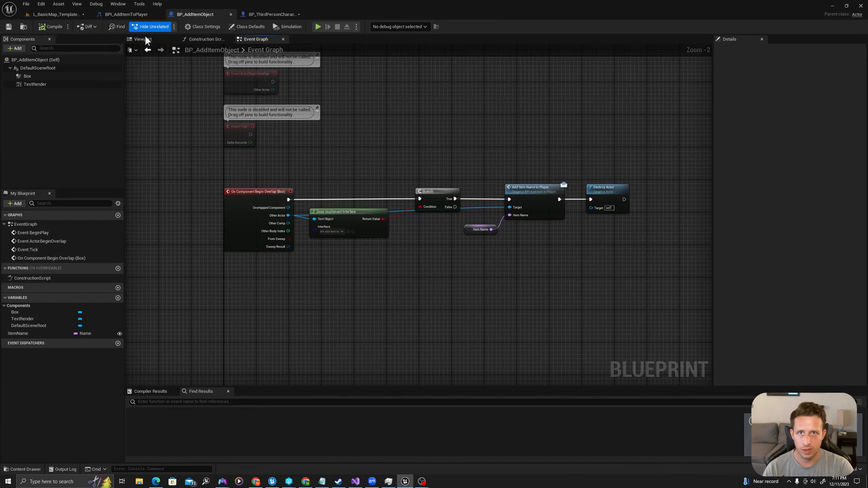
click(142, 39)
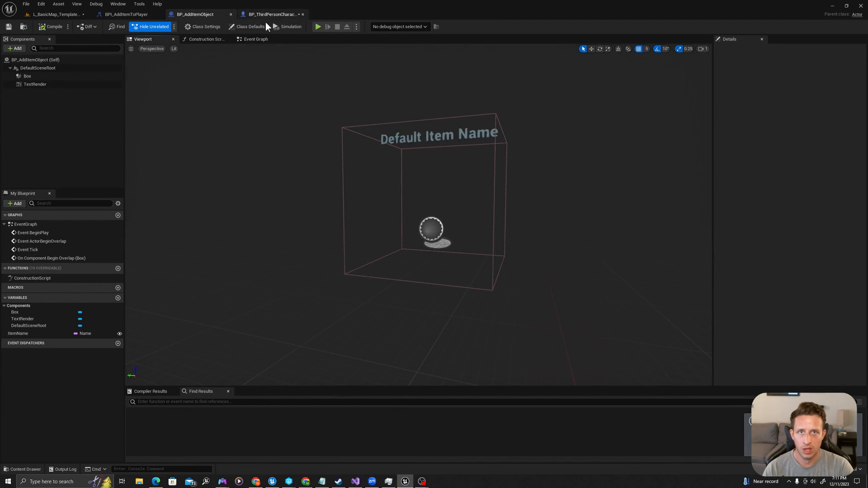
click(271, 14)
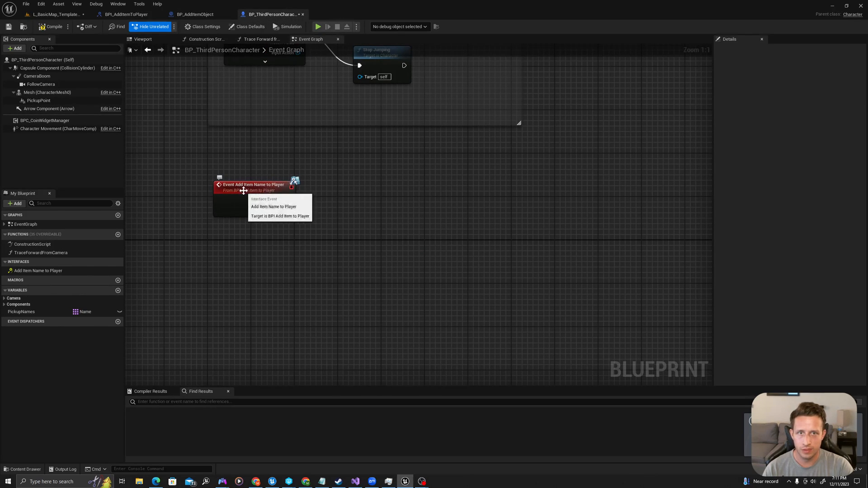
click(195, 13)
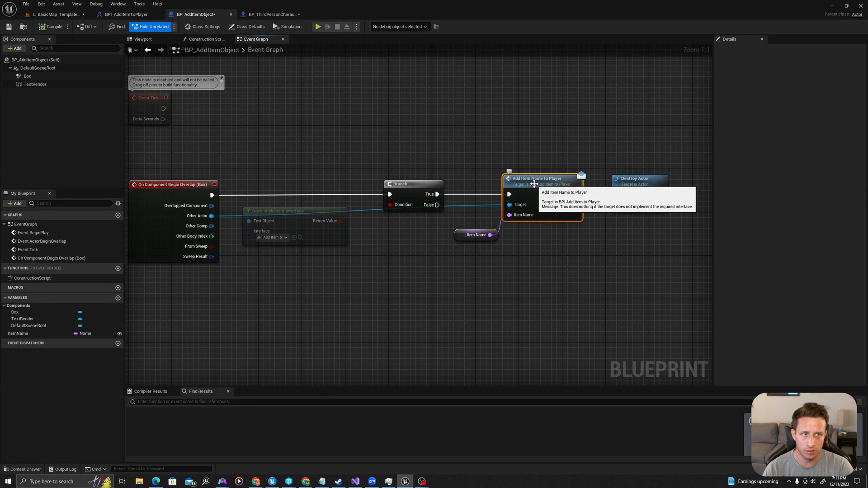
click(271, 13)
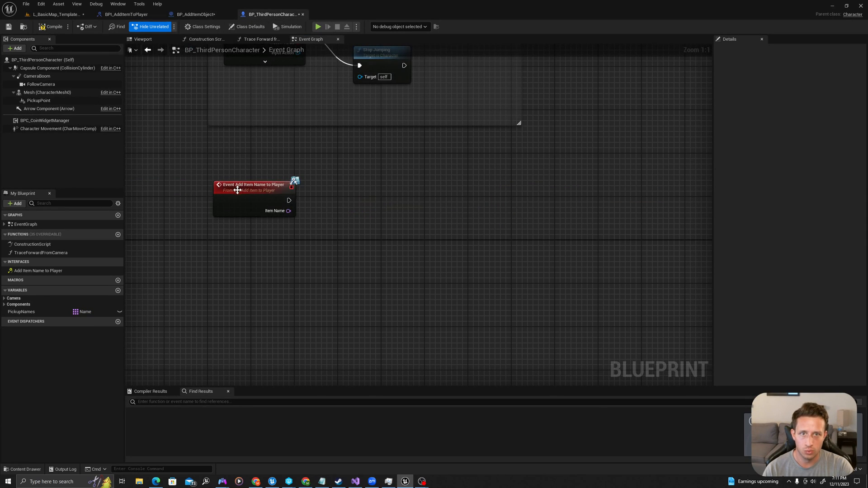
drag(289, 211, 317, 228)
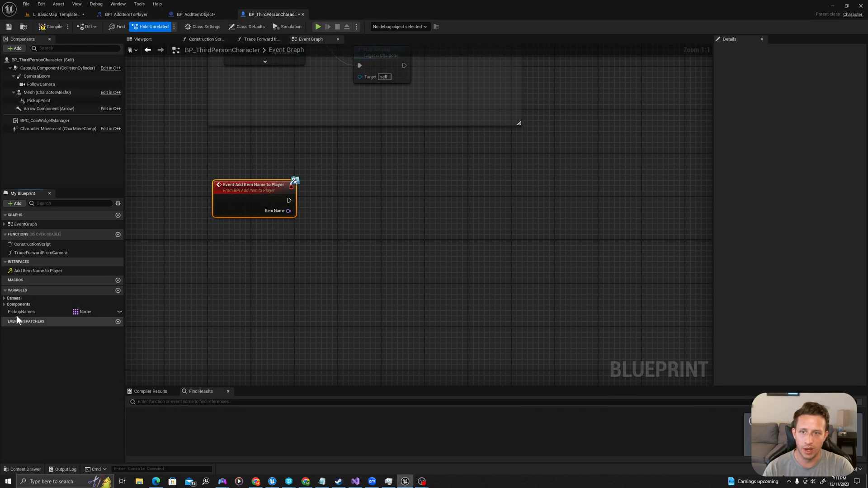
Delete PickupNames and place a Set ItemNames node wired from the event's Item Name
click(21, 312)
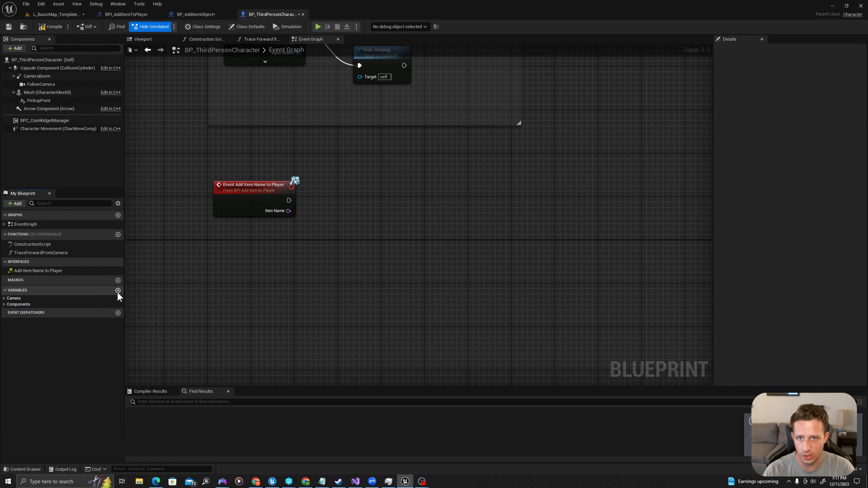
drag(289, 211, 346, 270)
text(ItemNames)
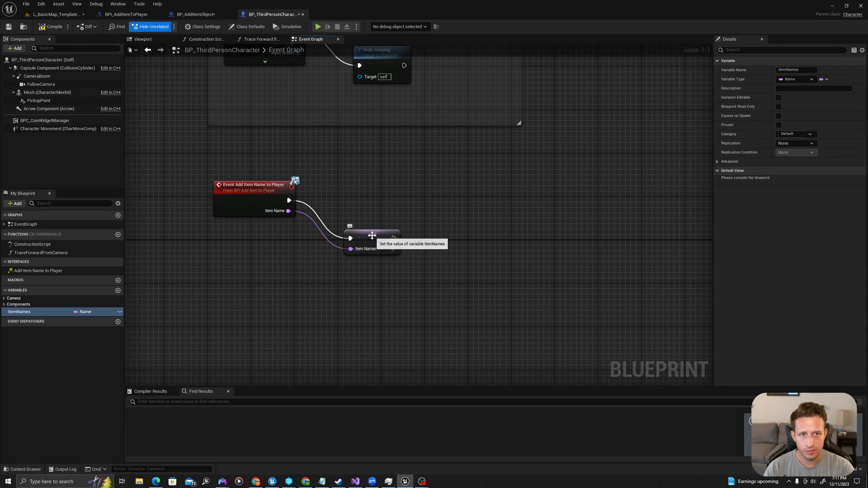
click(372, 235)
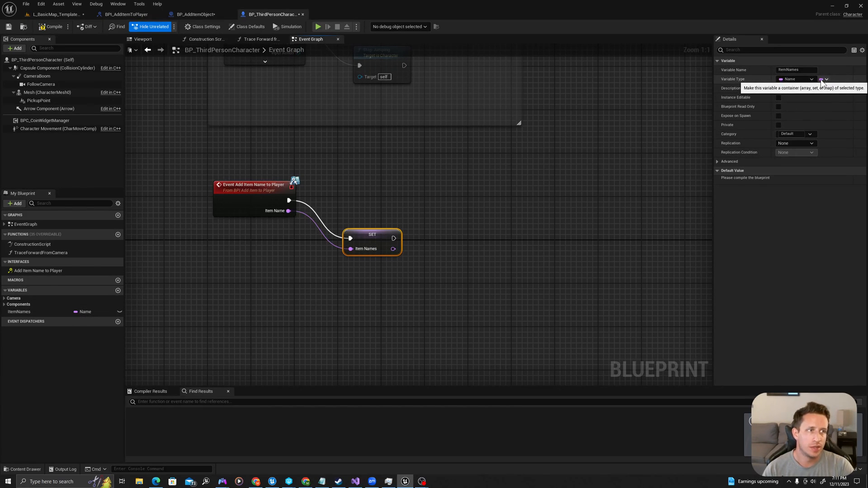
Change ItemNames' container type to Array and confirm the variable type change
click(825, 80)
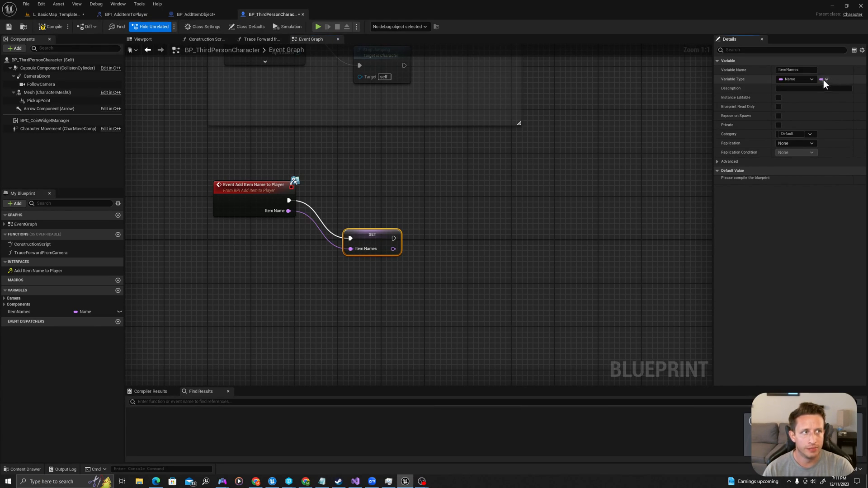
click(826, 80)
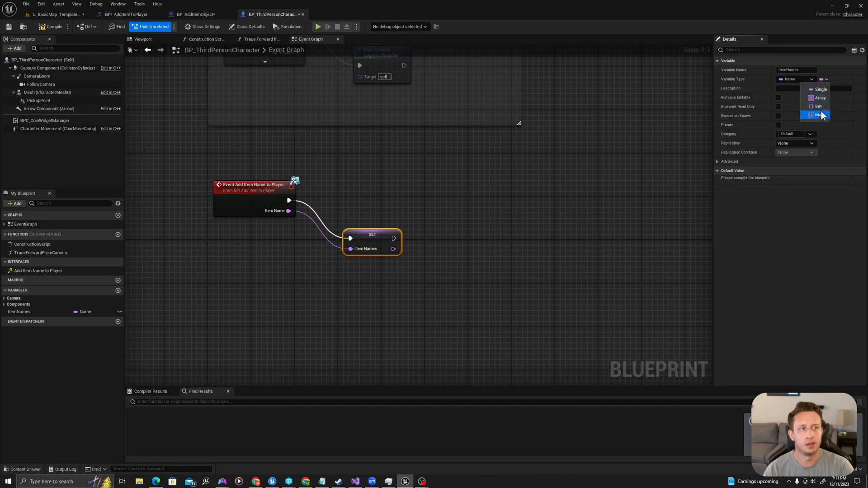
mouse_move(817, 107)
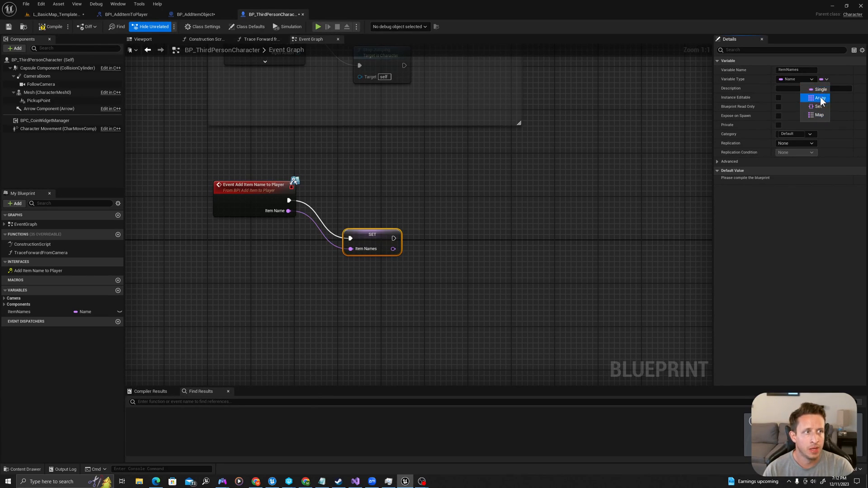
click(821, 98)
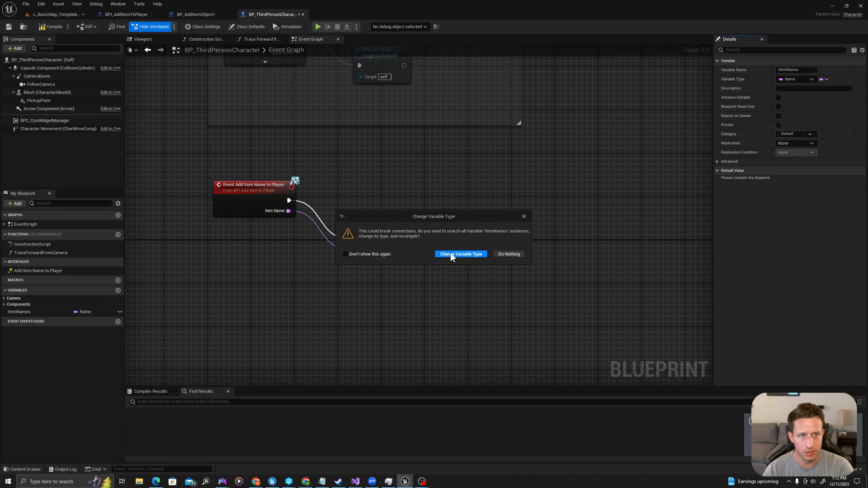
click(461, 253)
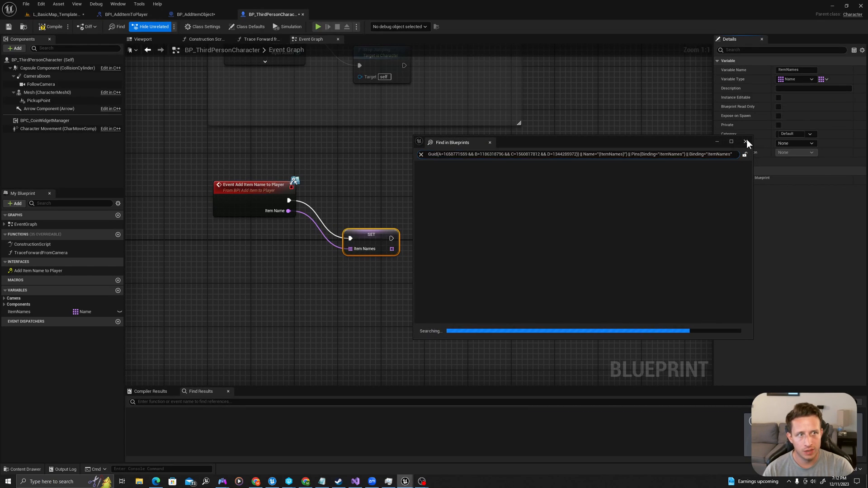
click(747, 142)
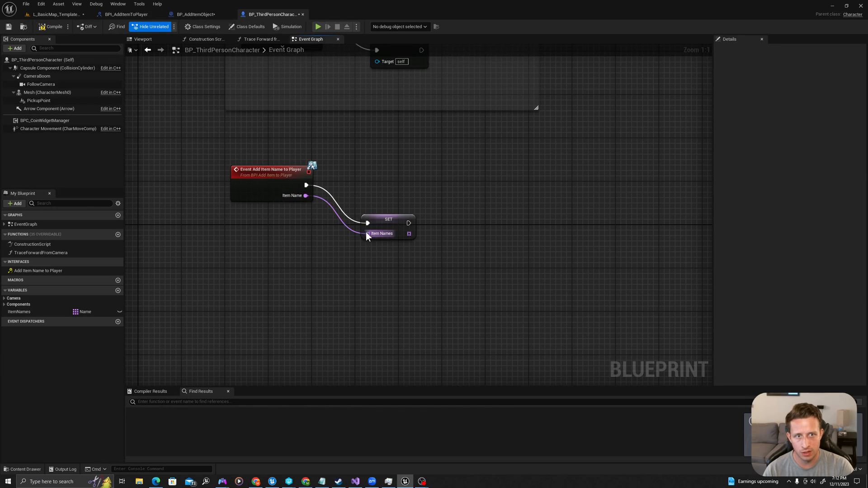
drag(380, 233, 464, 182)
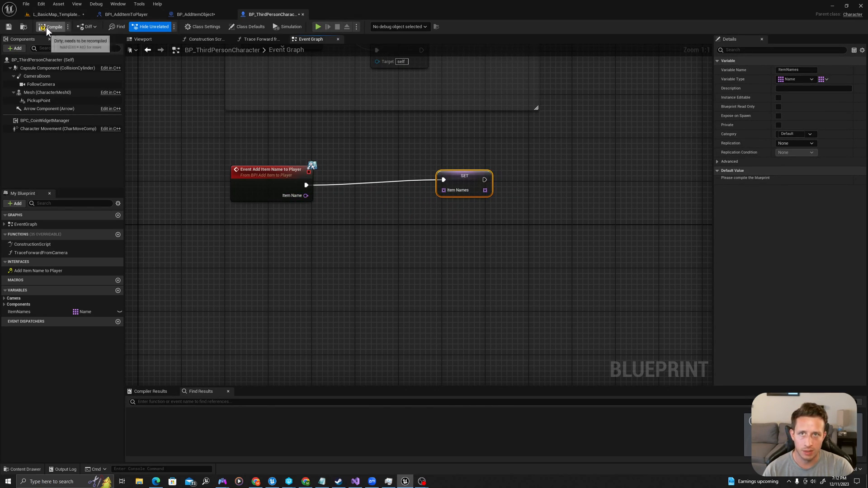
Remove the broken setter, compile successfully, and place a Get ItemNames node
click(52, 26)
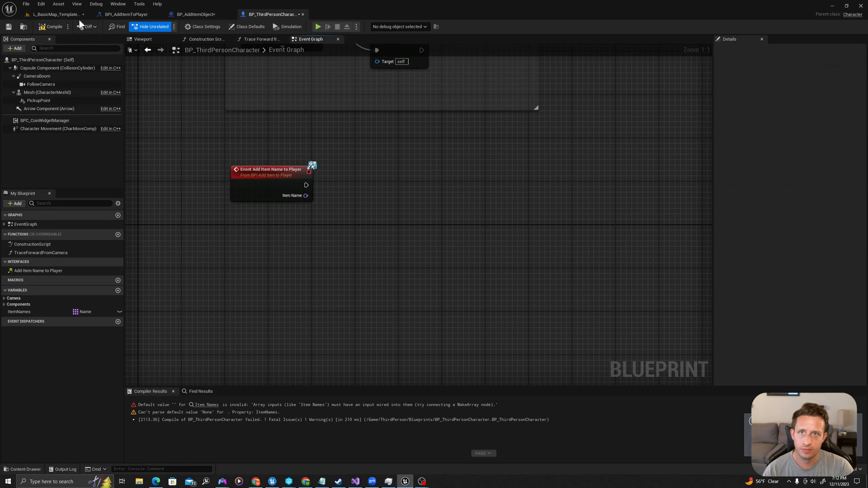
click(19, 312)
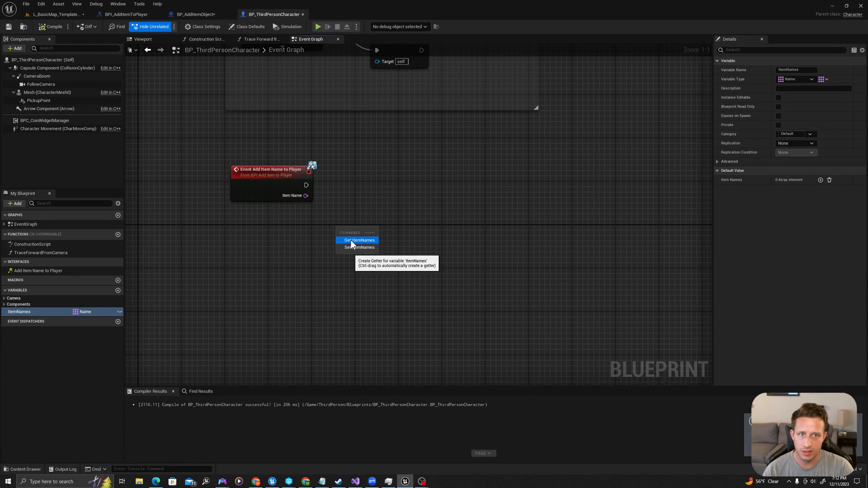
click(359, 240)
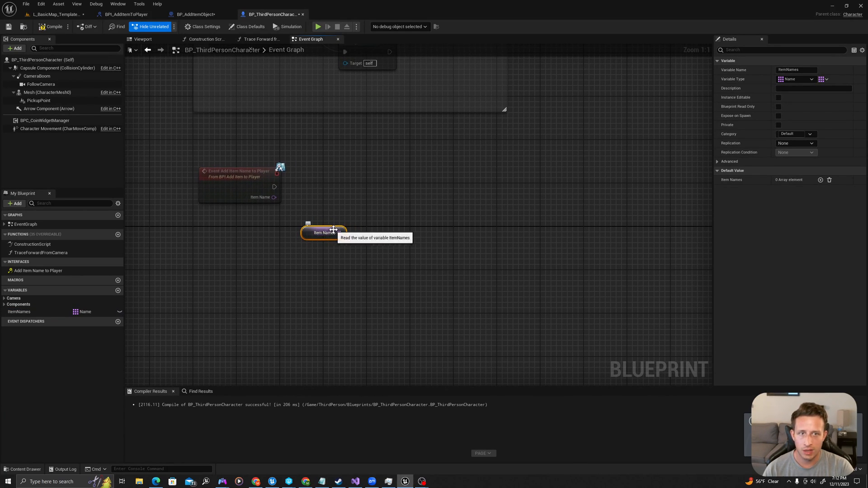
From the ItemNames pin, add Add, Add Unique and Set Array Elem nodes taking the array
drag(344, 233, 370, 188)
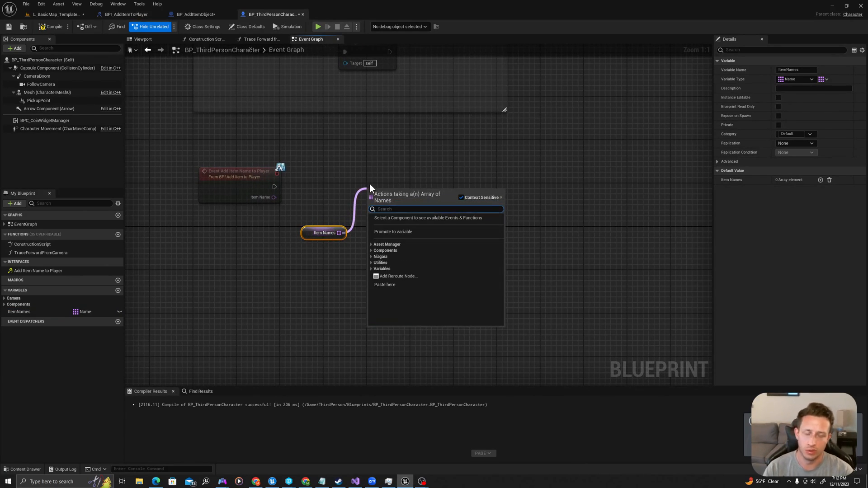
text(ad)
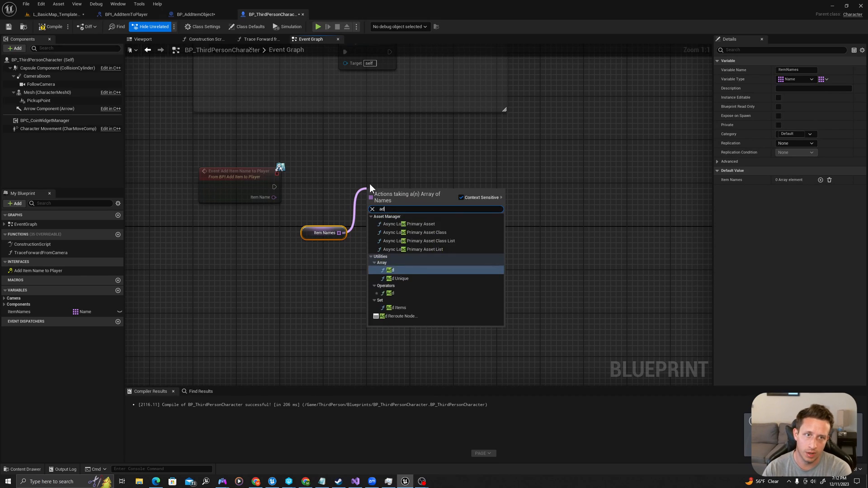
click(390, 269)
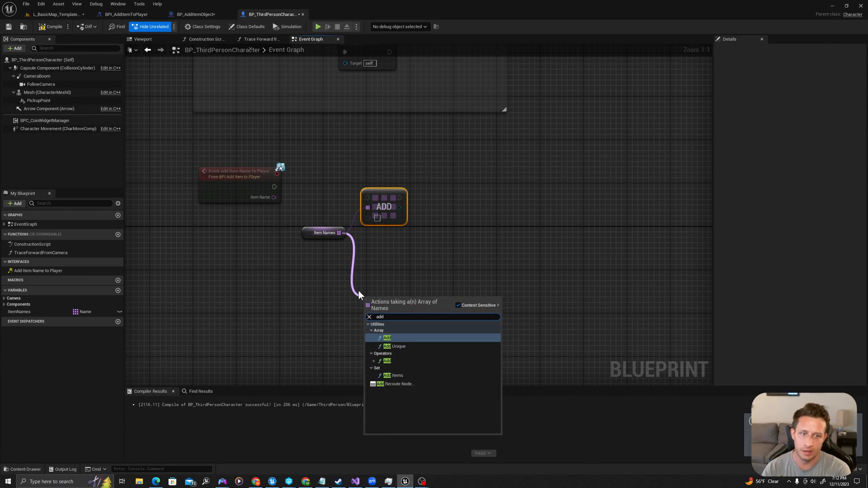
click(398, 346)
text(set)
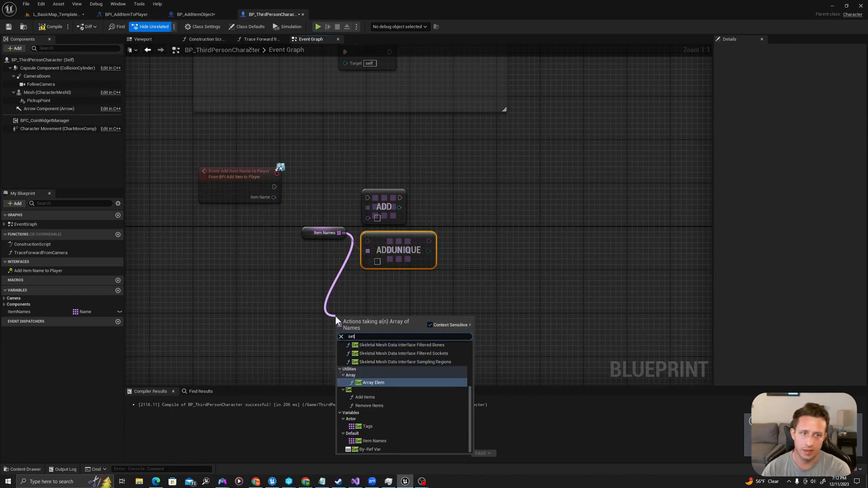
click(373, 383)
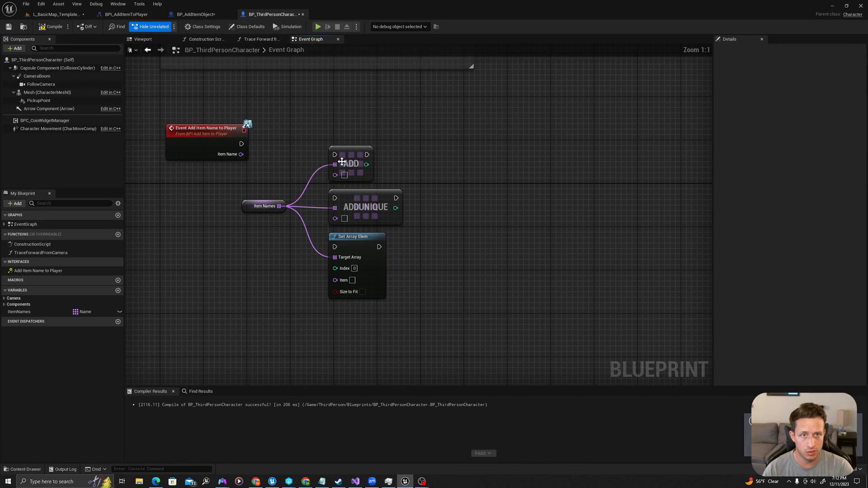
Hover the new nodes' pins to review what each array operation expects
click(351, 164)
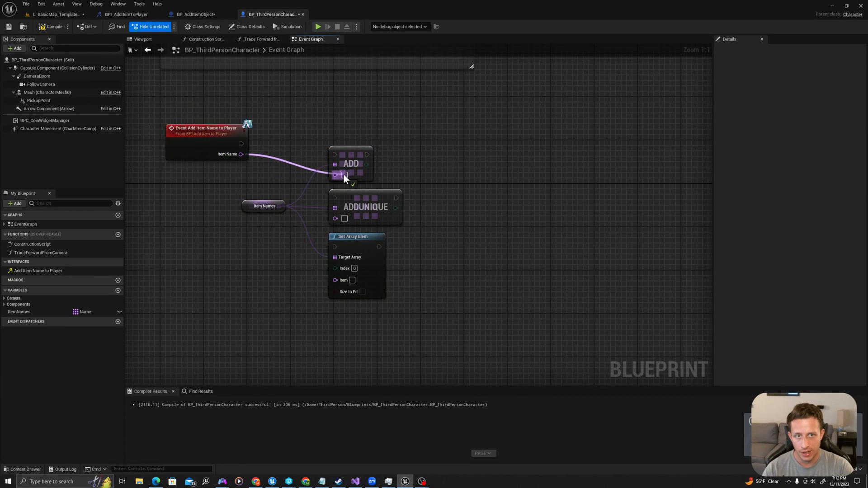
click(351, 164)
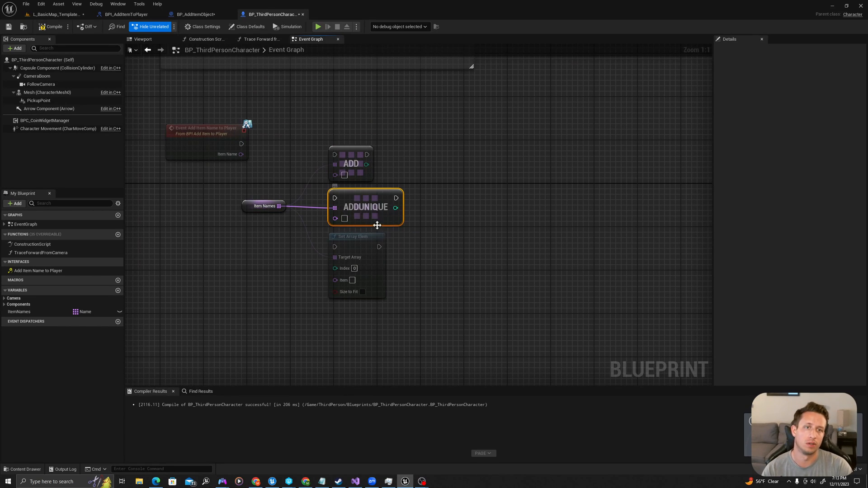
mouse_move(363, 206)
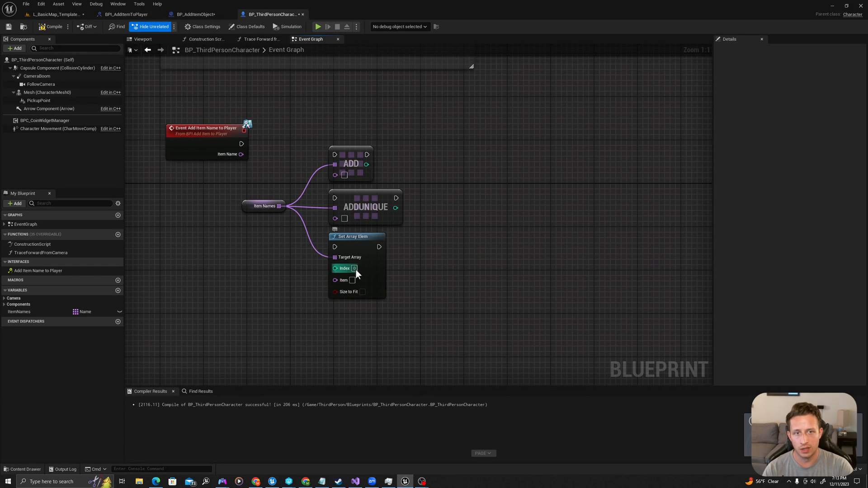
click(358, 236)
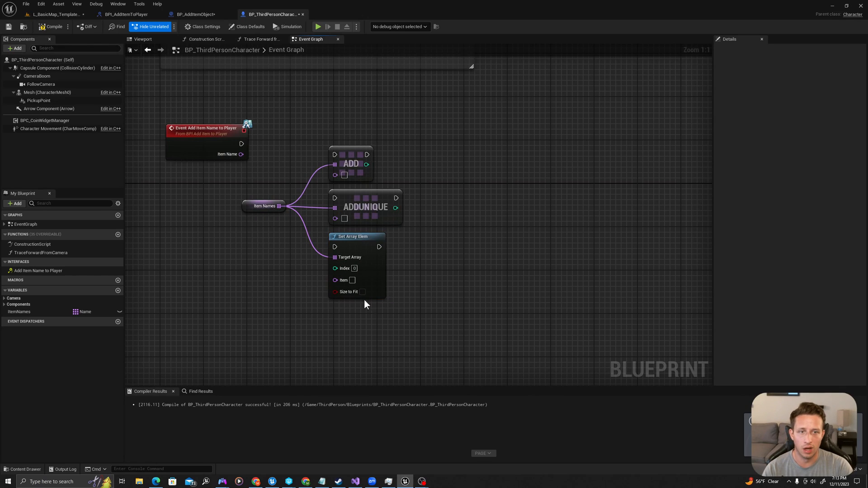
mouse_move(344, 271)
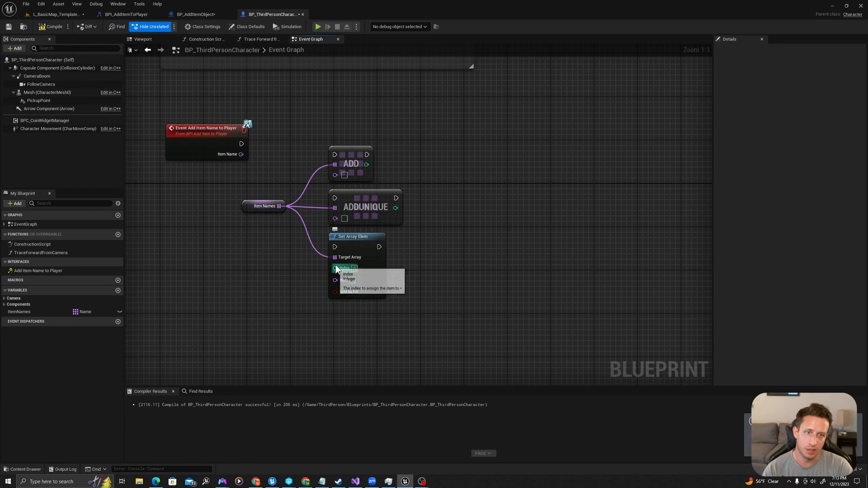
mouse_move(349, 292)
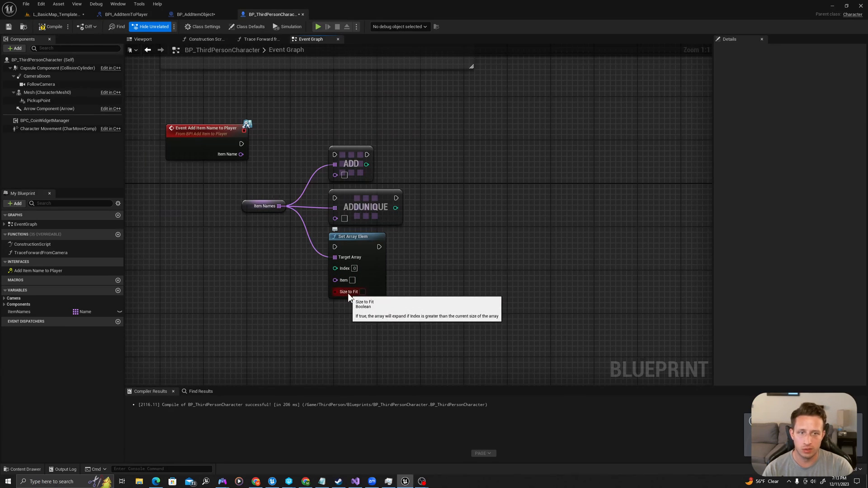
mouse_move(432, 191)
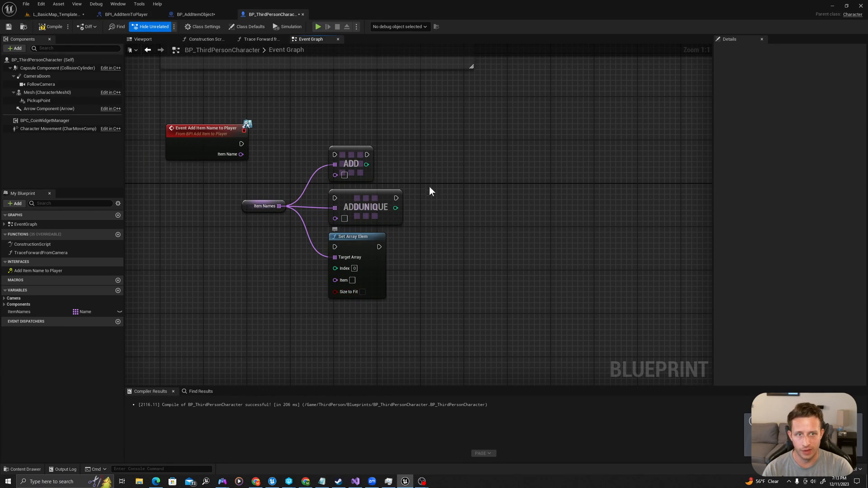
Add a For Each Loop over ItemNames that runs after the Add Unique node
click(351, 164)
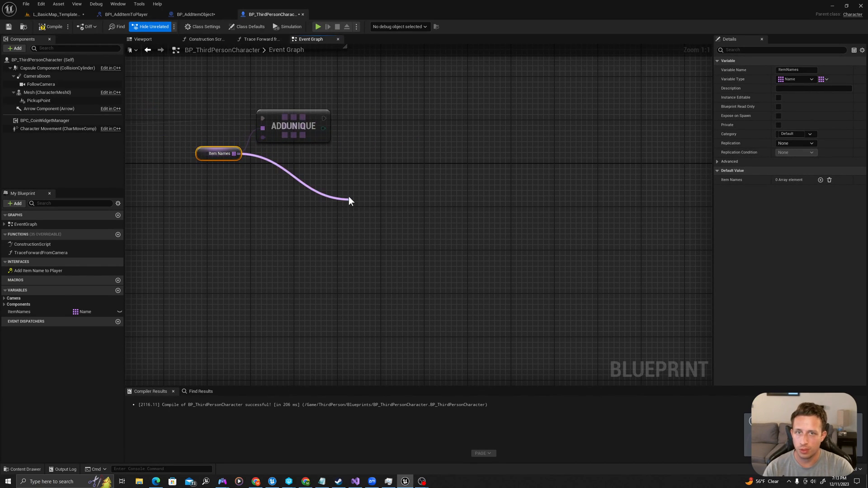
text(for e)
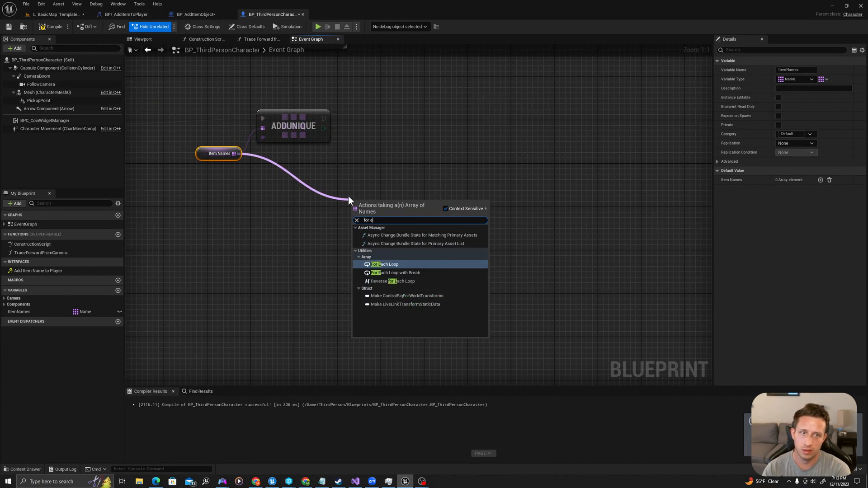
click(386, 264)
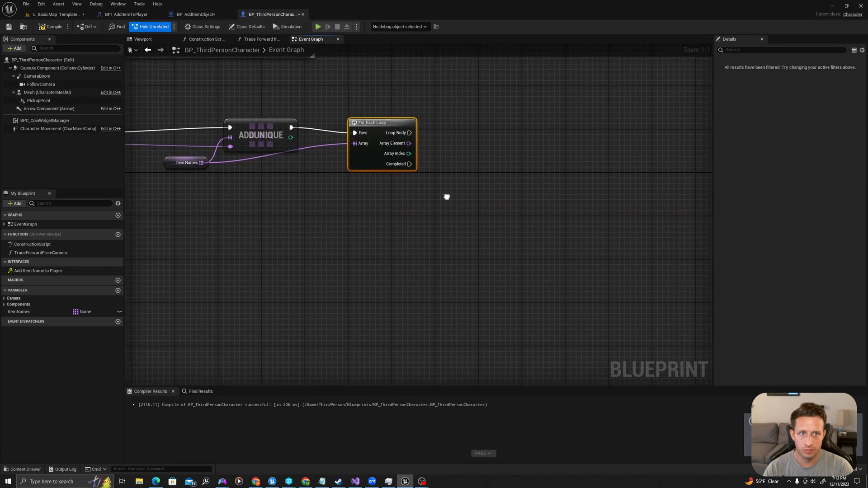
drag(410, 154, 469, 183)
text(appen)
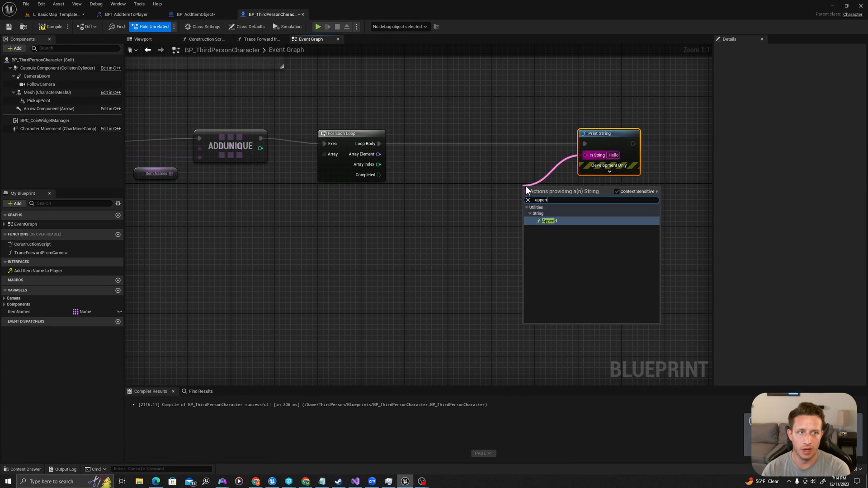
Print each loop element through an Append node whose A input is "I have a"
click(549, 220)
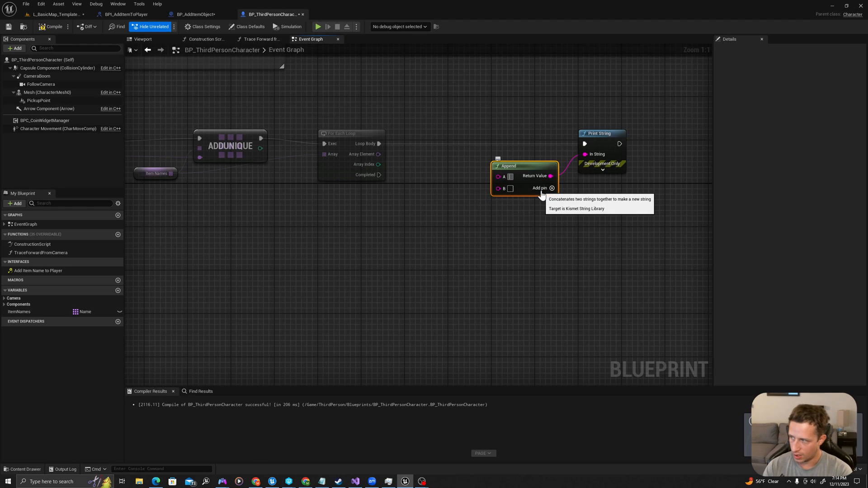
text(I have a)
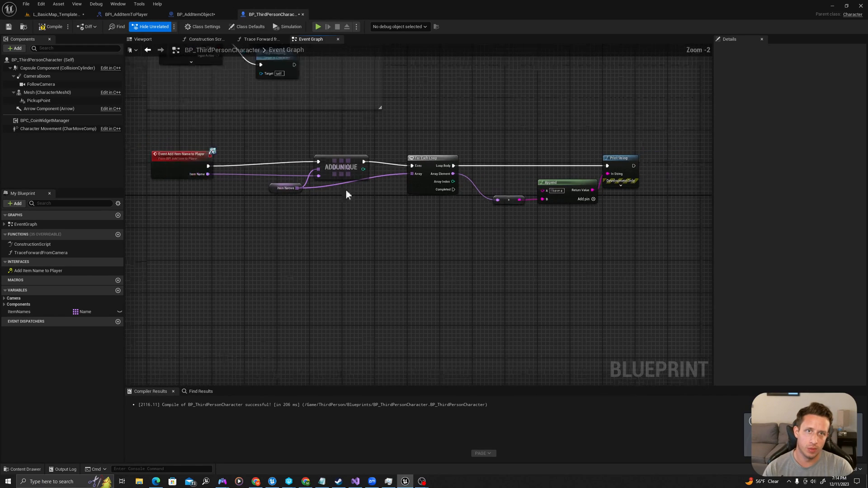
click(286, 188)
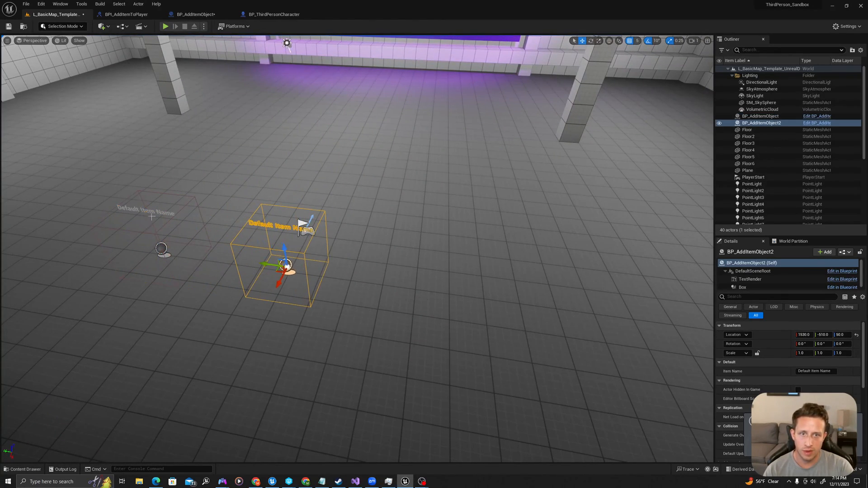
Duplicate BP_AddItemObject in the level until six pickups exist
click(748, 130)
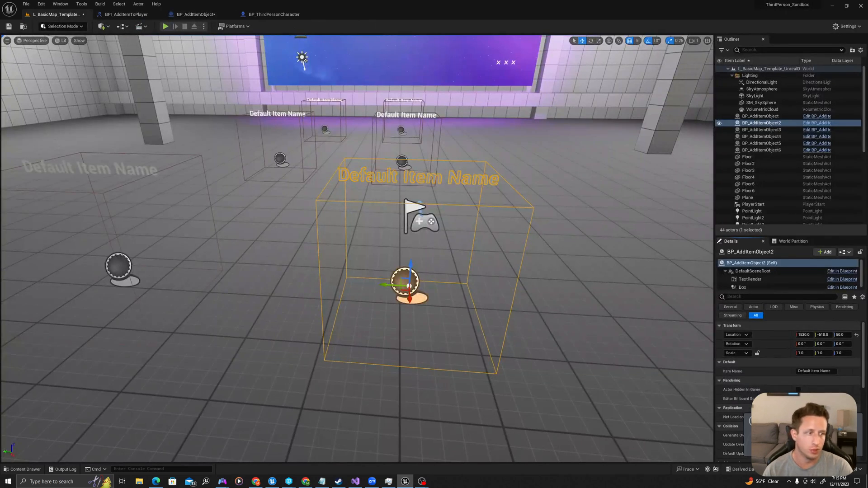
Name the first pickups Sword, Bow and Arrow and Health Potion in their Item Name fields
click(817, 371)
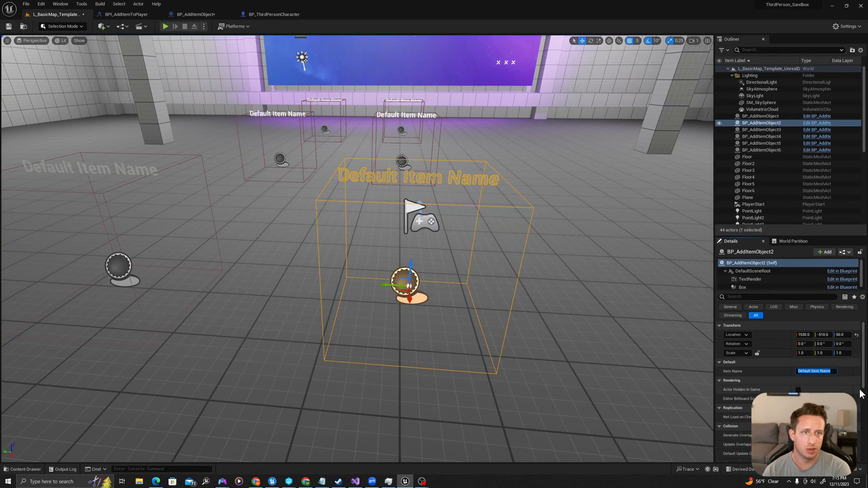
text(Sword)
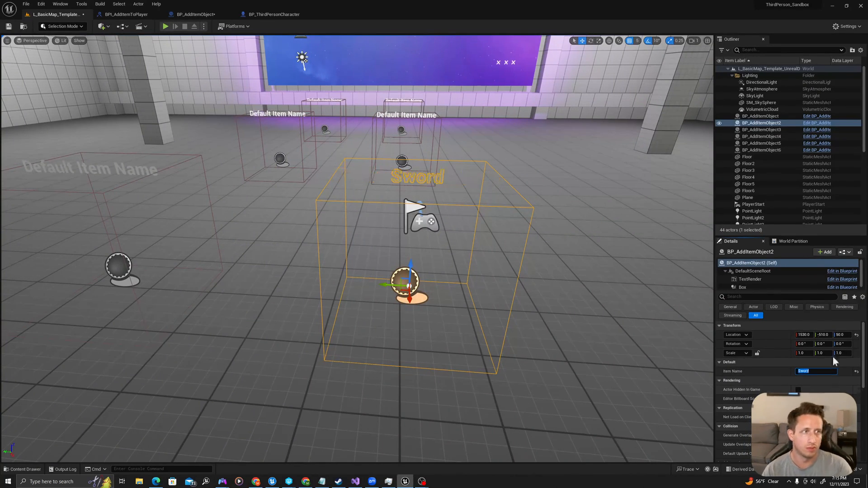
click(761, 116)
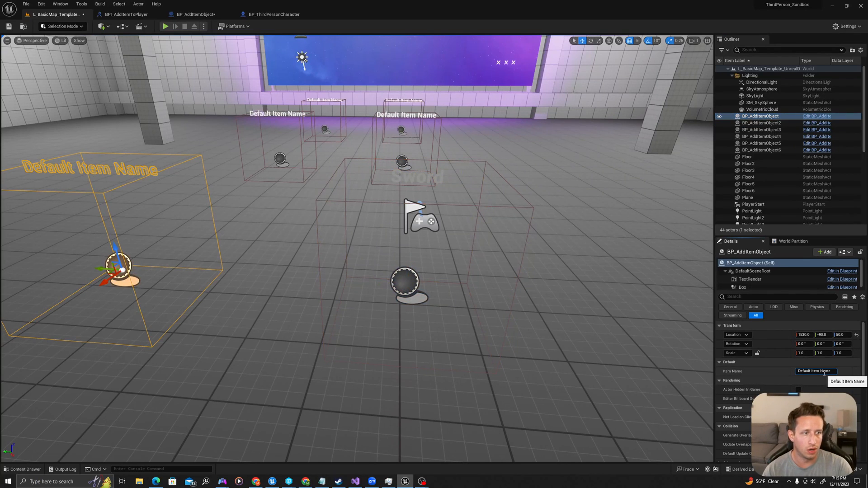
text(Bow and)
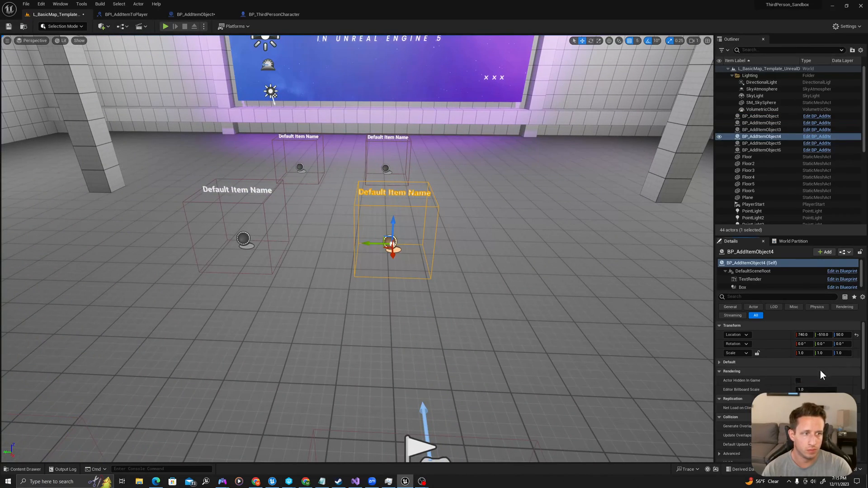
text(Heal)
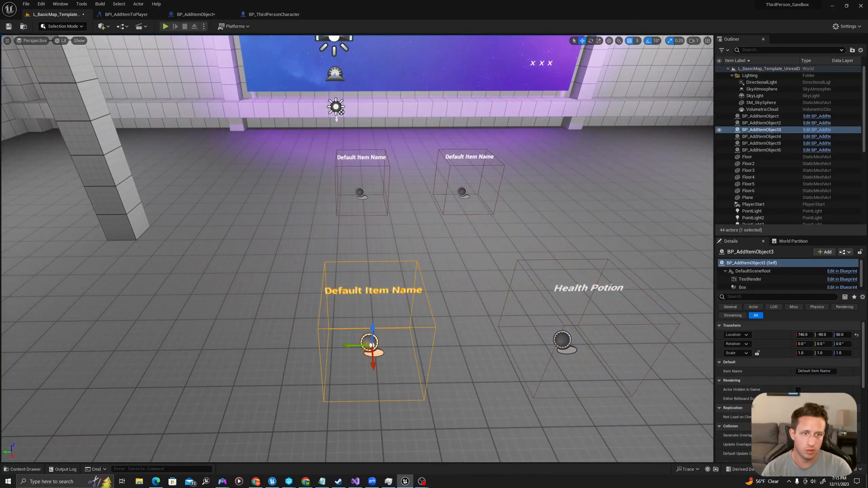
Name the remaining pickups Armor and Brick
click(814, 371)
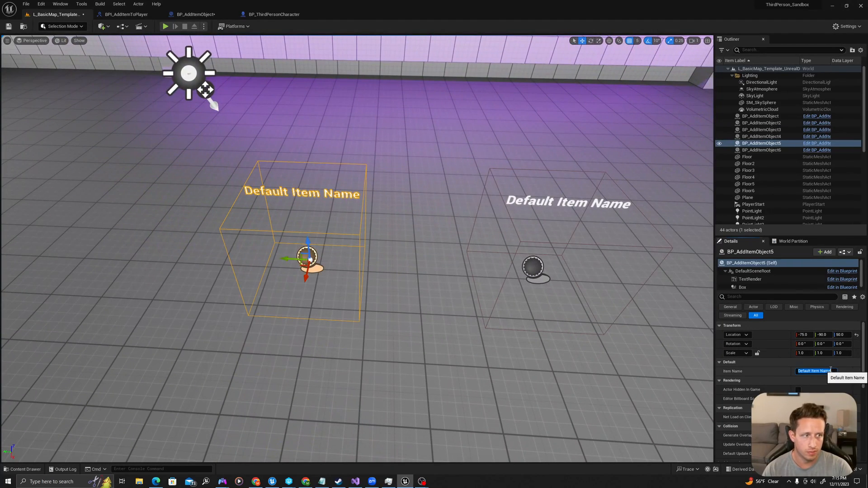
text(Armor)
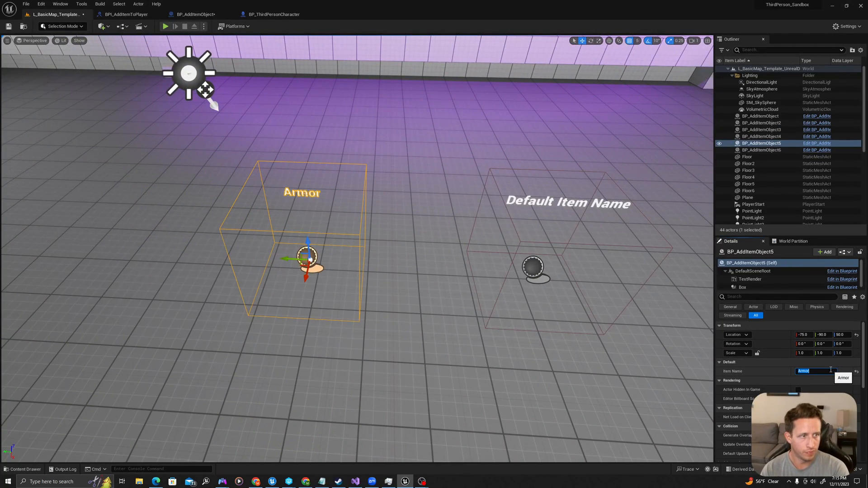
click(764, 151)
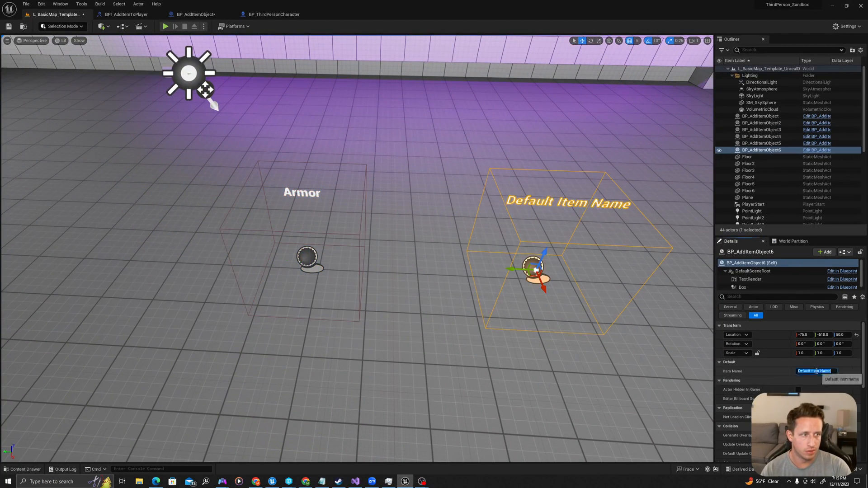
text(Brick)
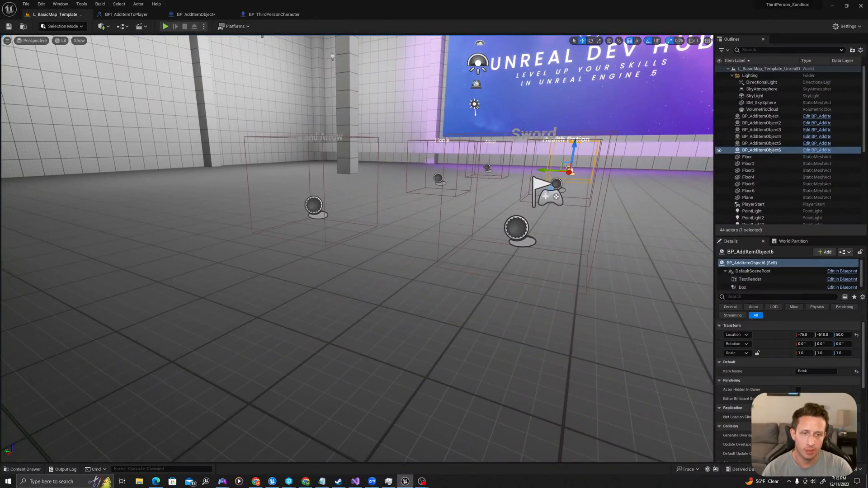
Start Play In Editor to test the pickups with the third-person character
click(164, 26)
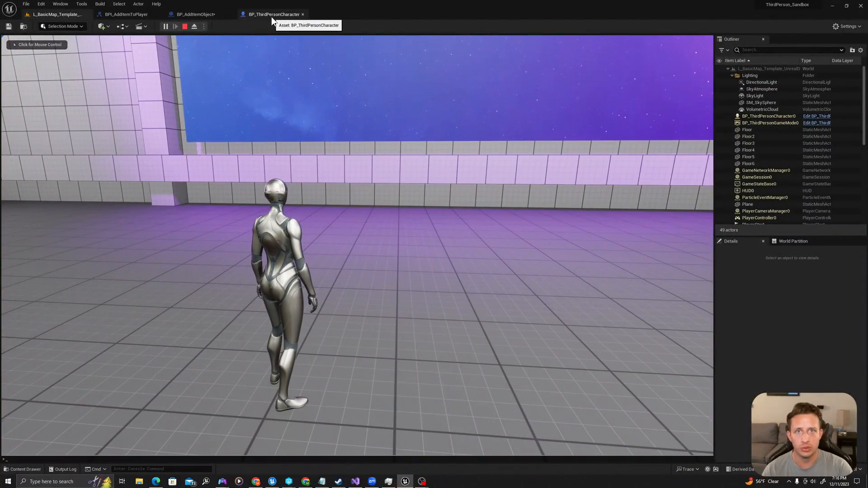
During play, inspect the live ItemNames value in BP_ThirdPersonCharacter showing Num=6
click(270, 13)
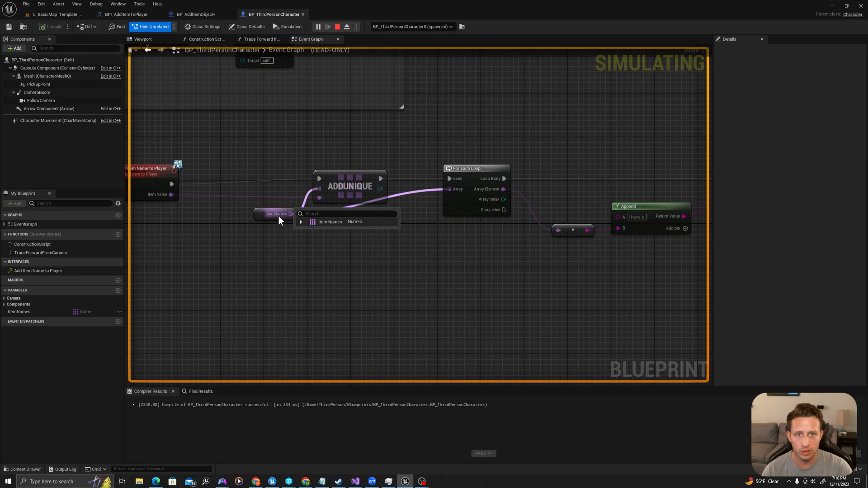
click(301, 222)
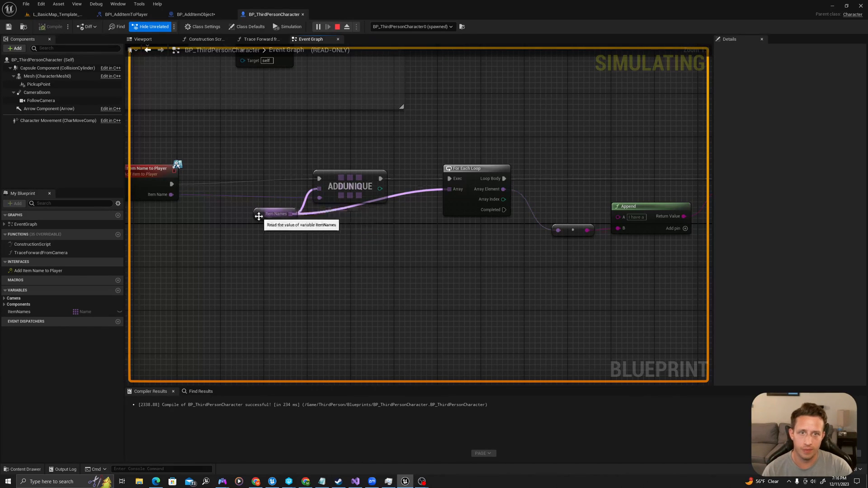
click(275, 213)
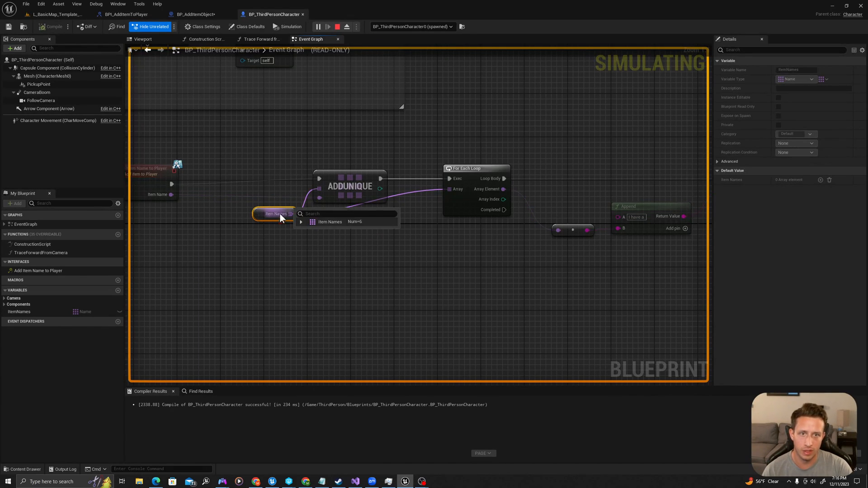